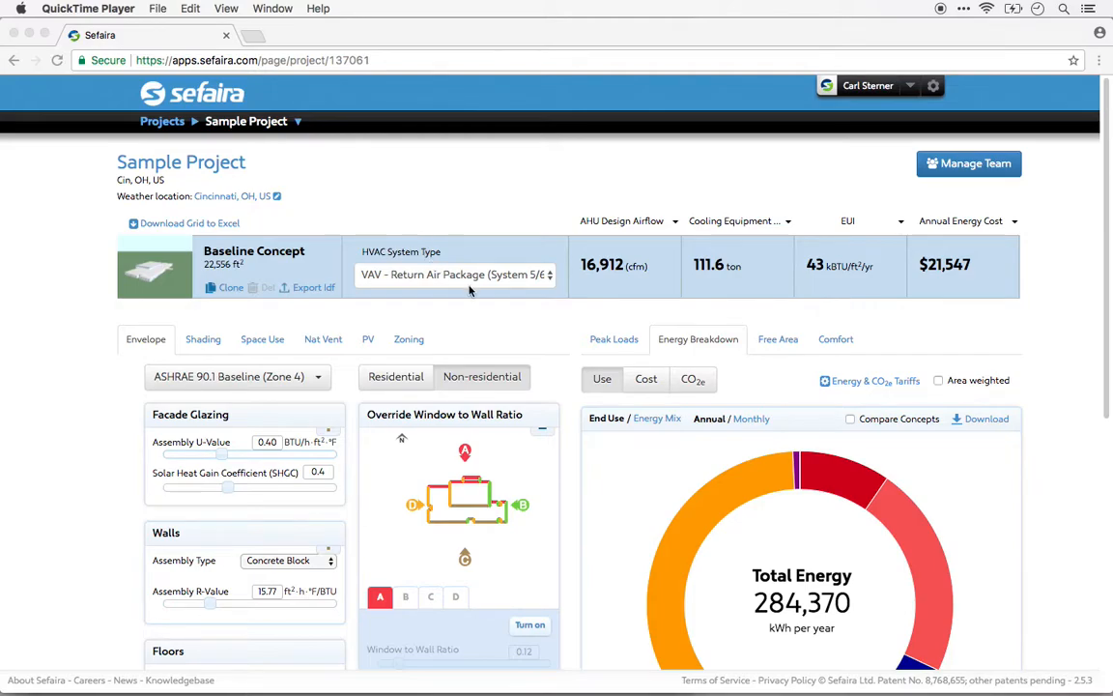
mouse_move(482, 300)
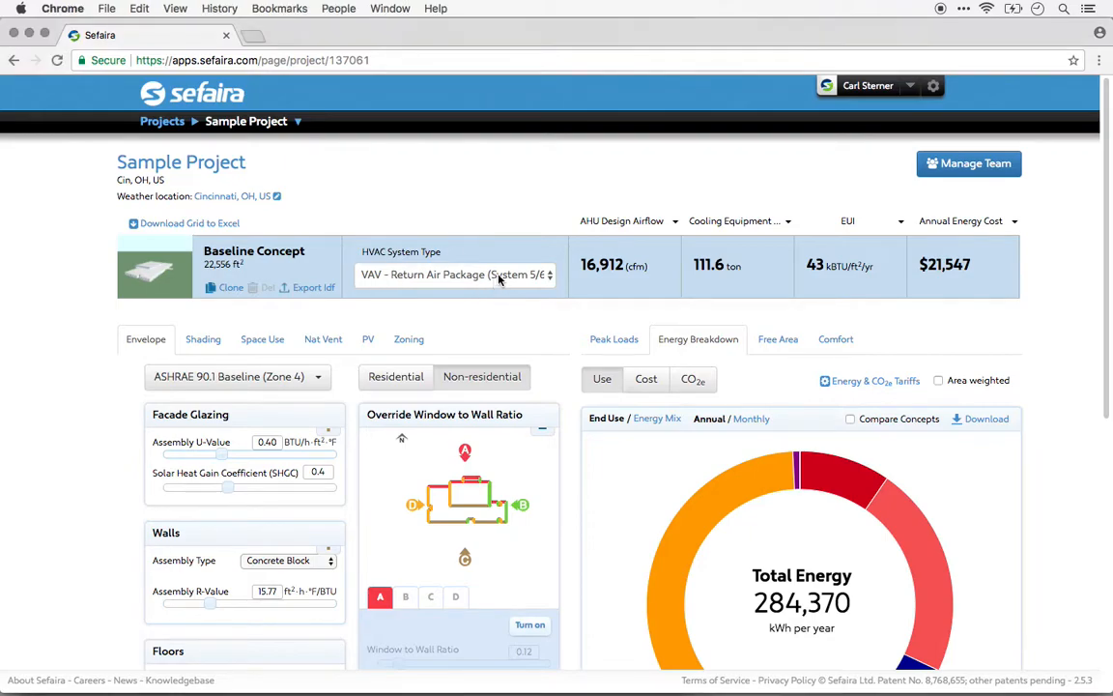
Check the HVAC System Type list, keeping VAV - Return Air Package
click(454, 274)
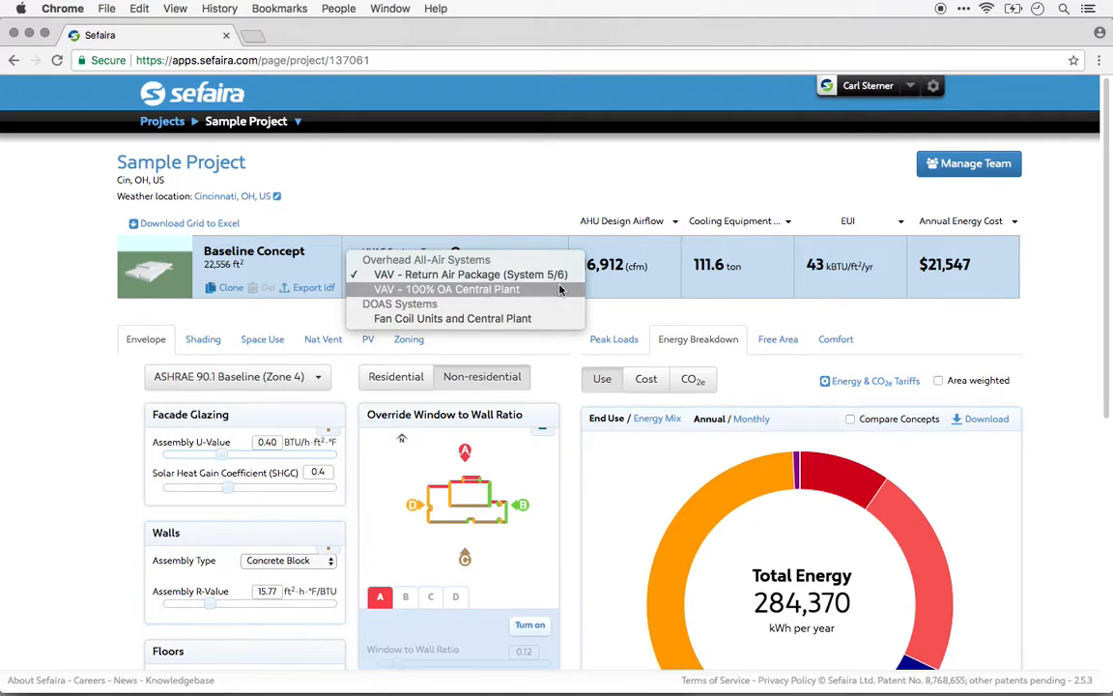
click(455, 274)
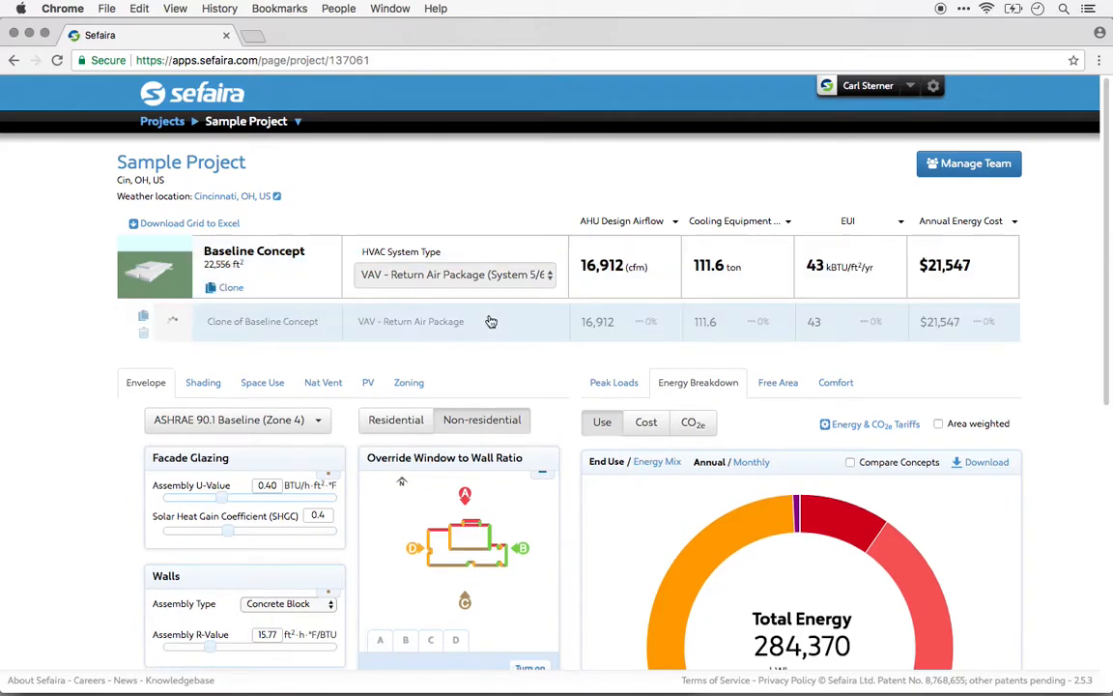
Switch the clone's HVAC system to Fan Coil Units and Central Plant
click(261, 321)
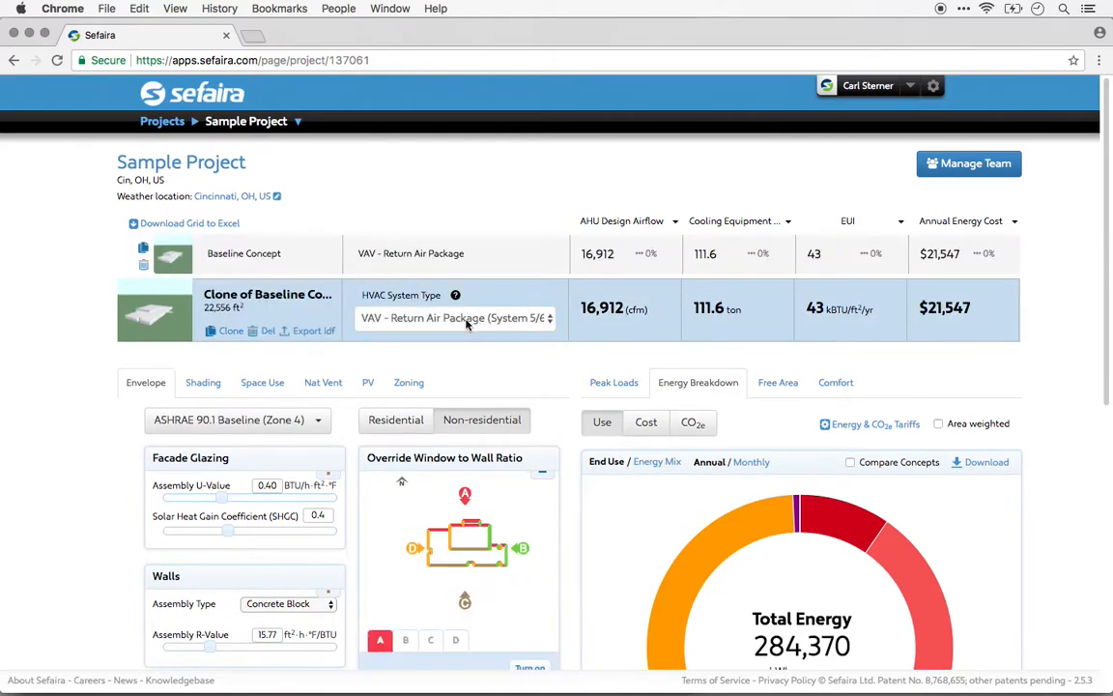
click(454, 318)
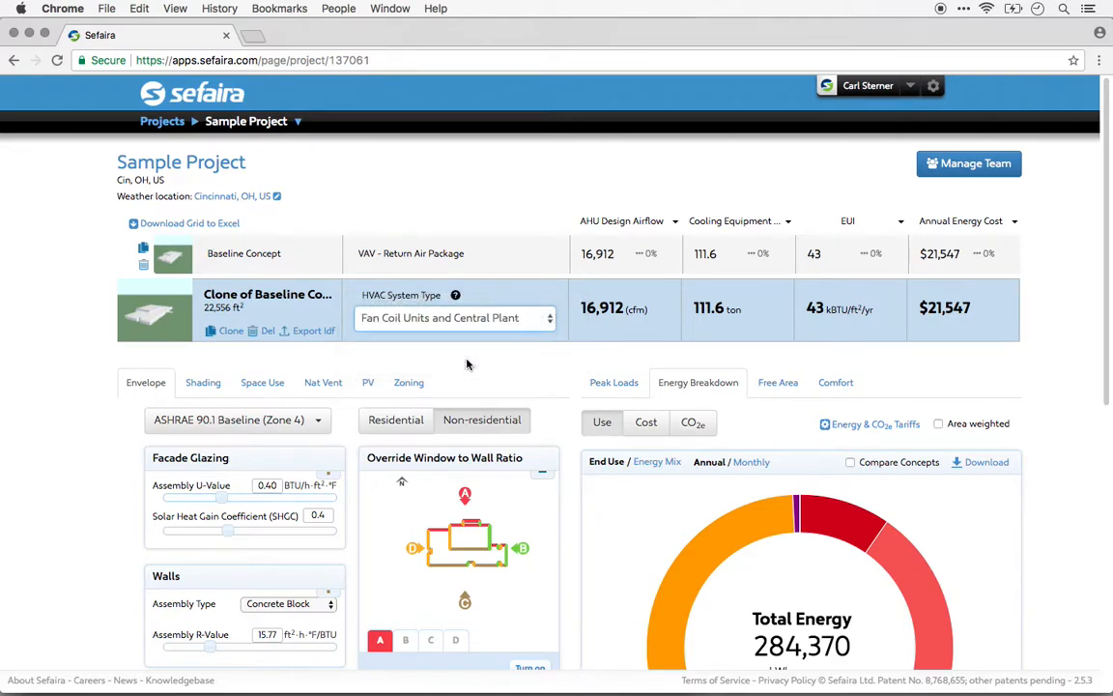
mouse_move(143, 319)
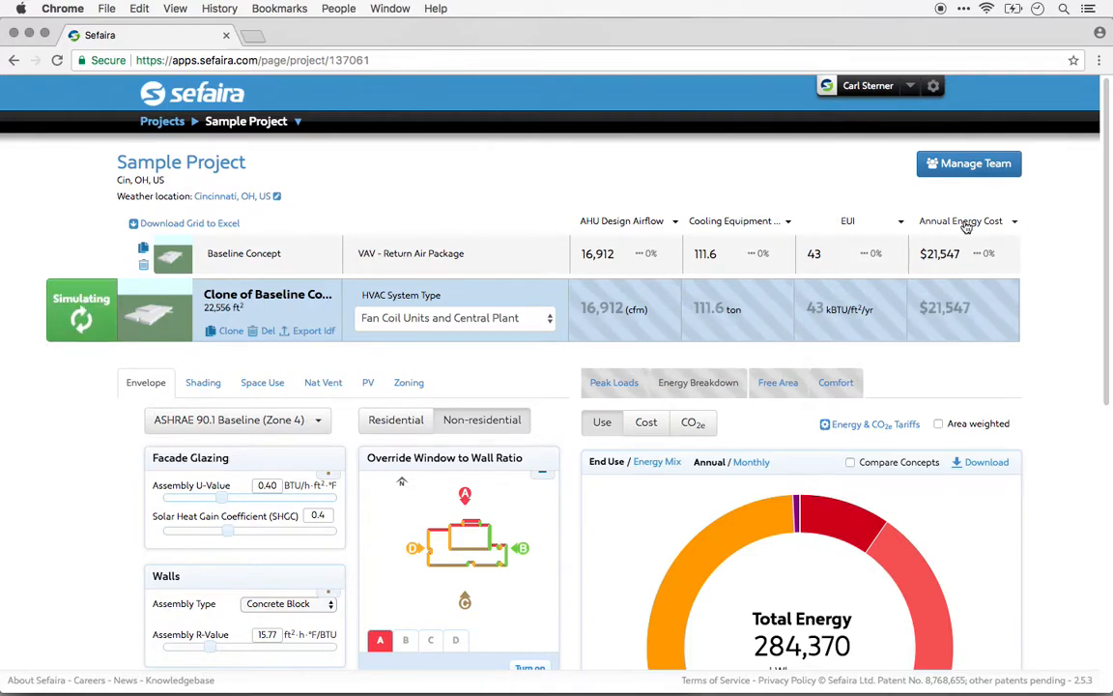
Show Heating Equipment Design Capacity in the last results column and await simulation results
click(964, 220)
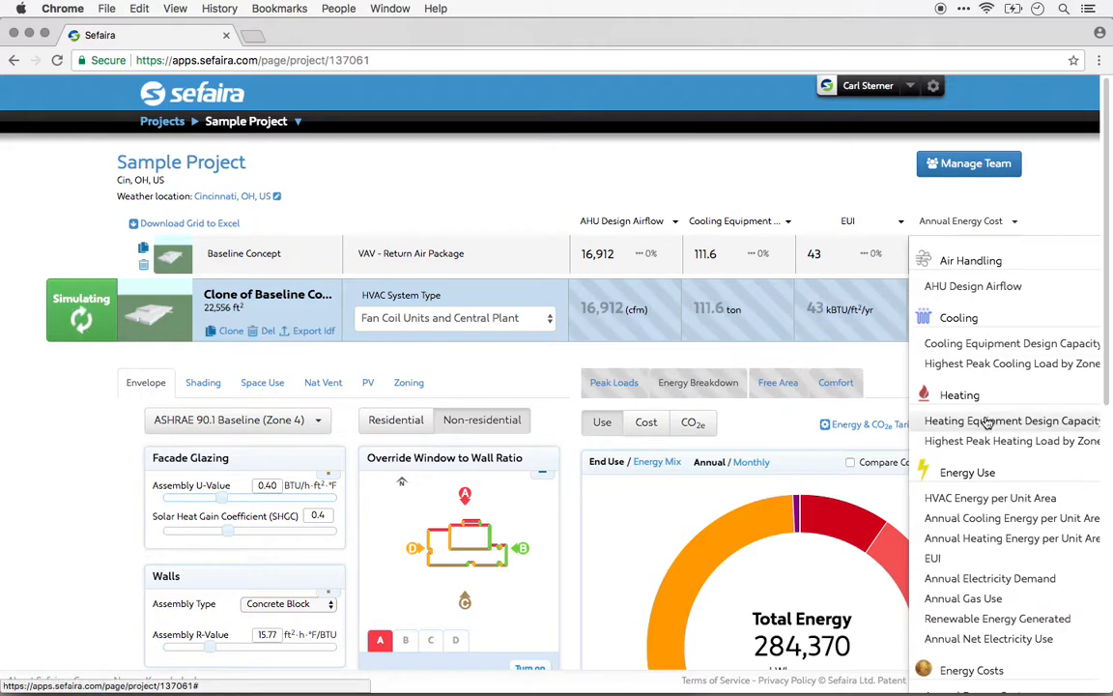
click(1011, 420)
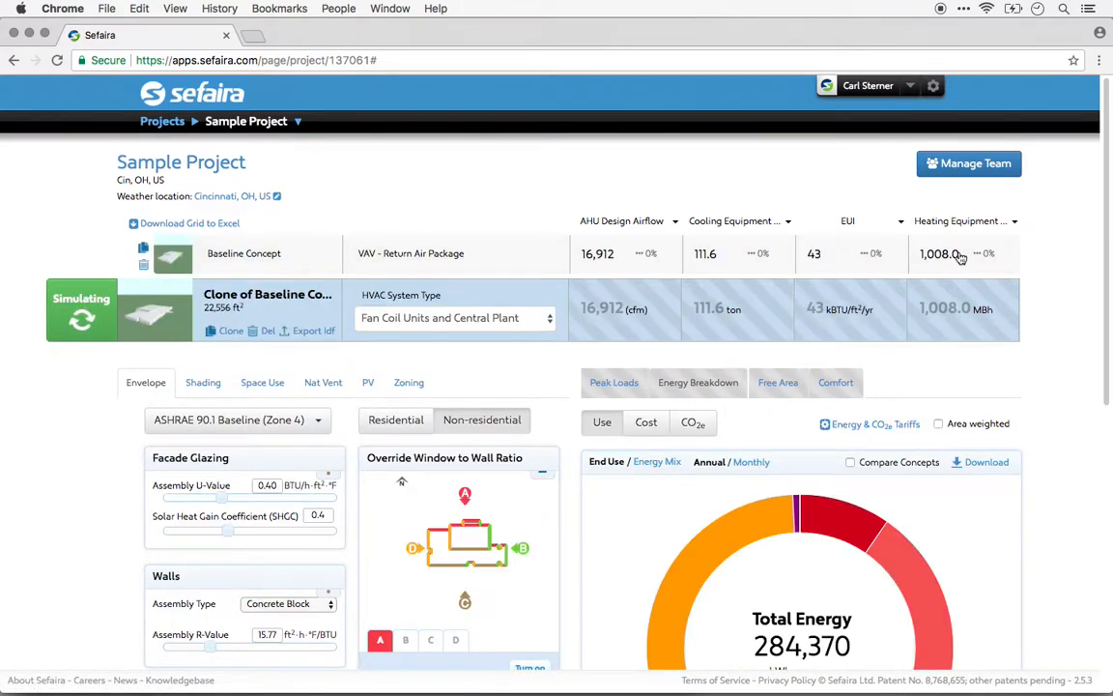
click(739, 220)
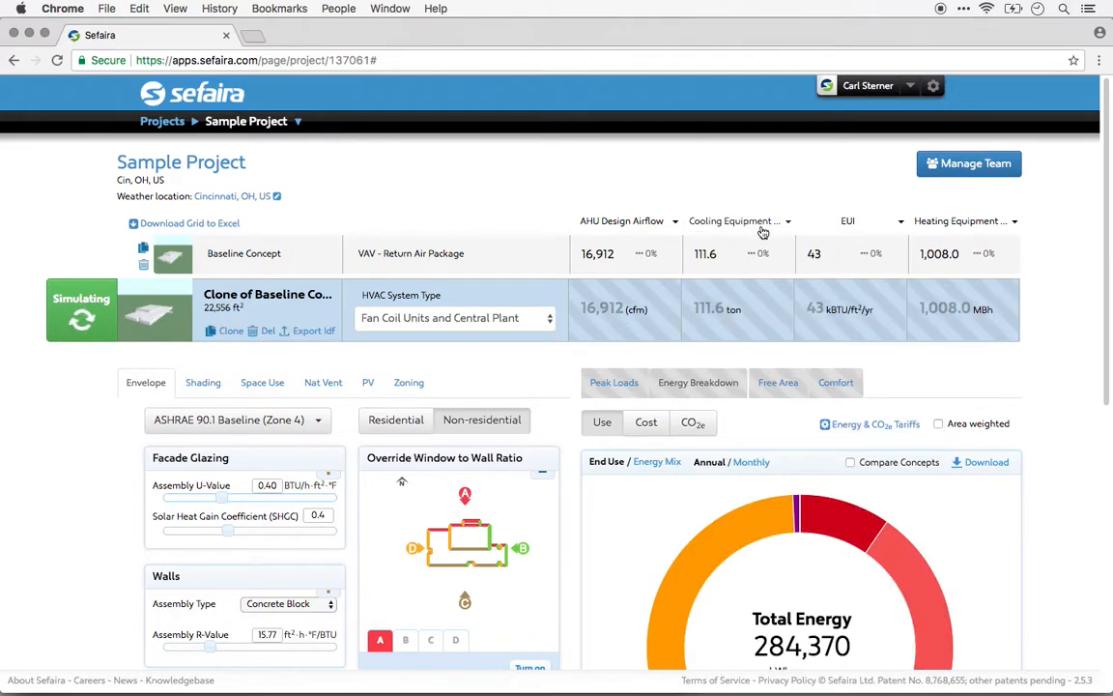
mouse_move(731, 230)
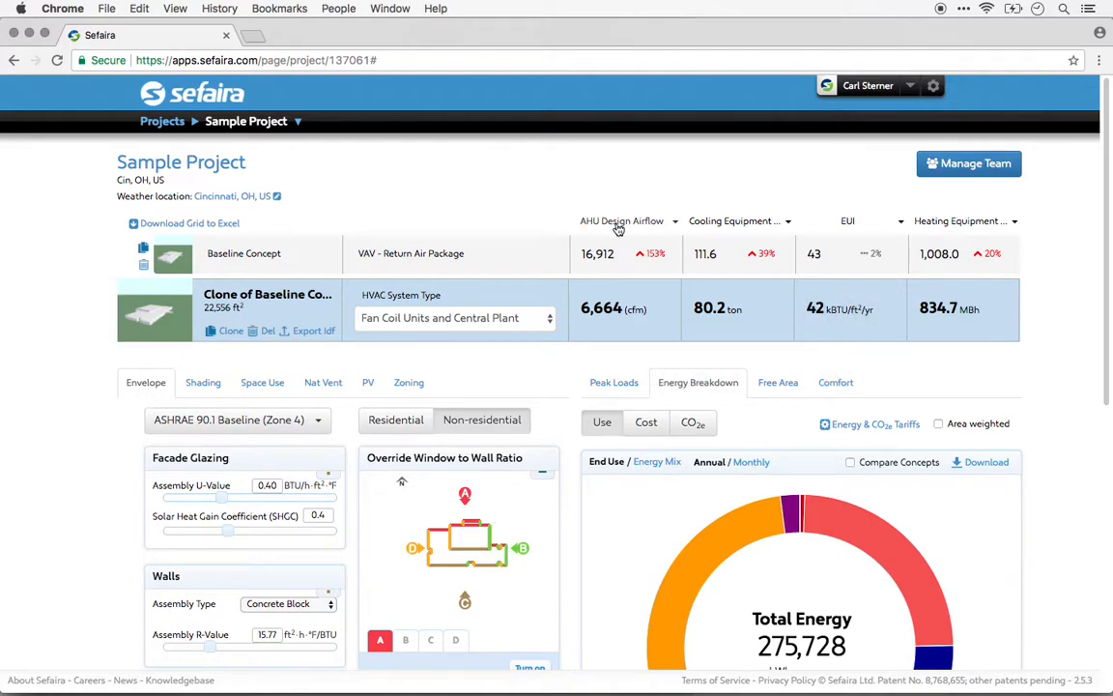
mouse_move(473, 366)
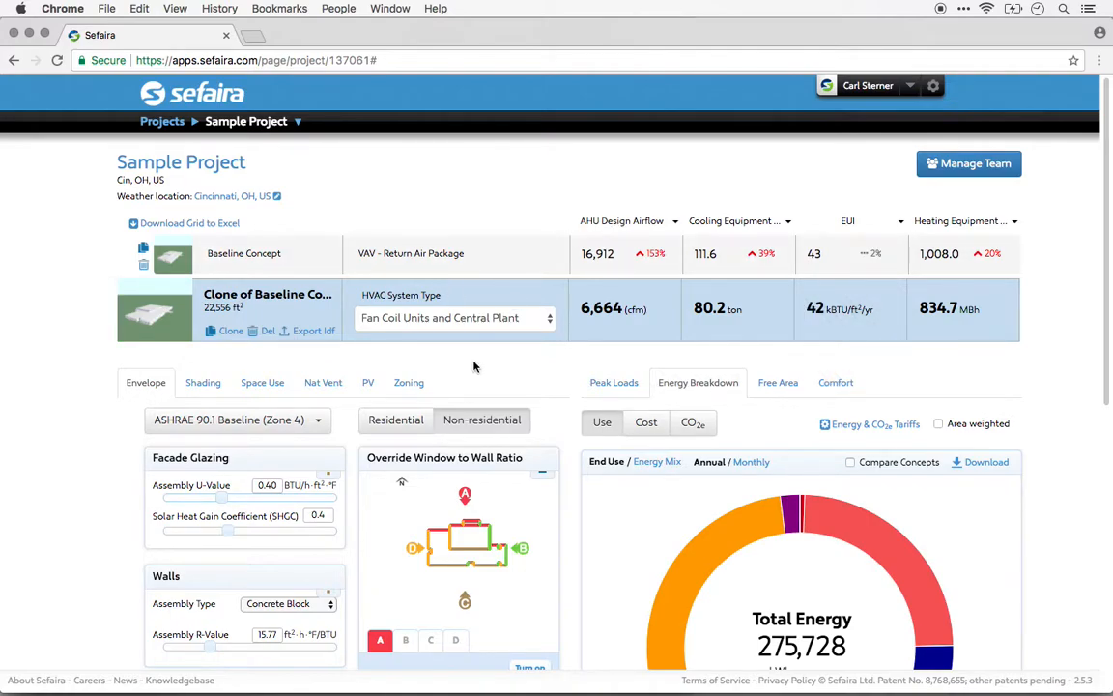
mouse_move(504, 270)
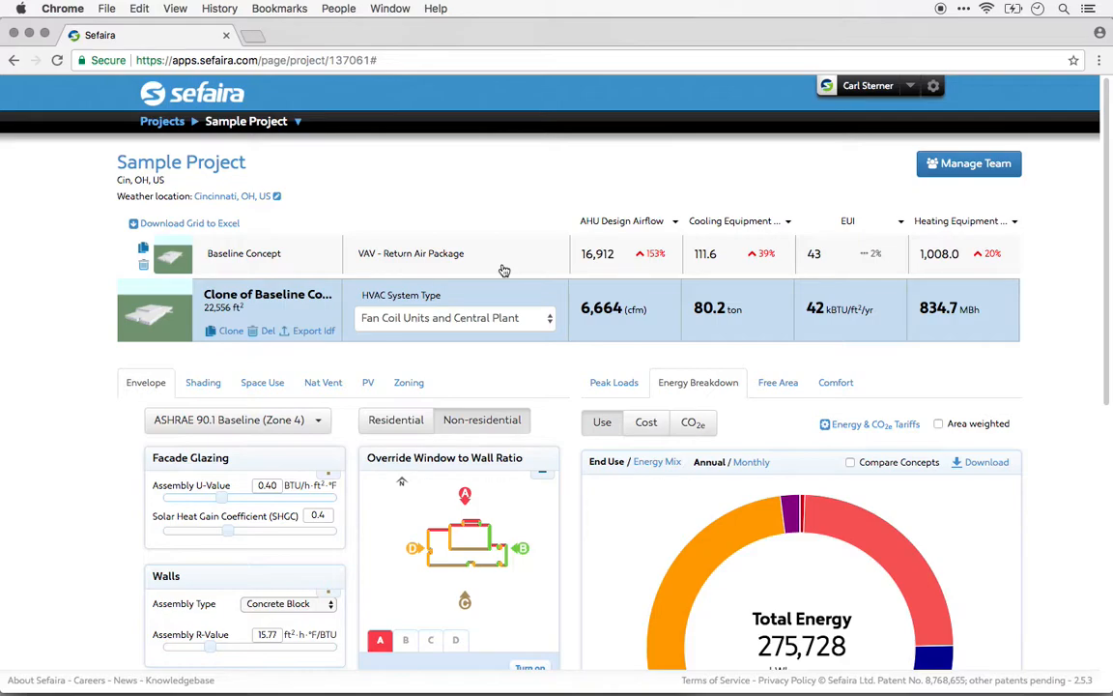
mouse_move(734, 251)
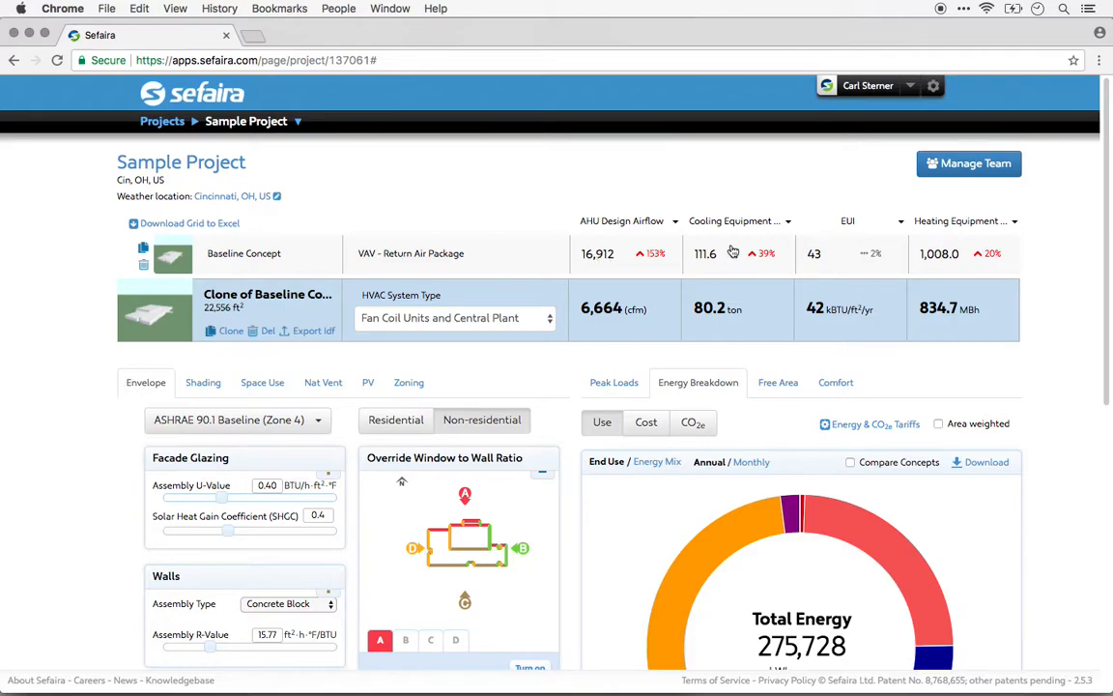
mouse_move(891, 364)
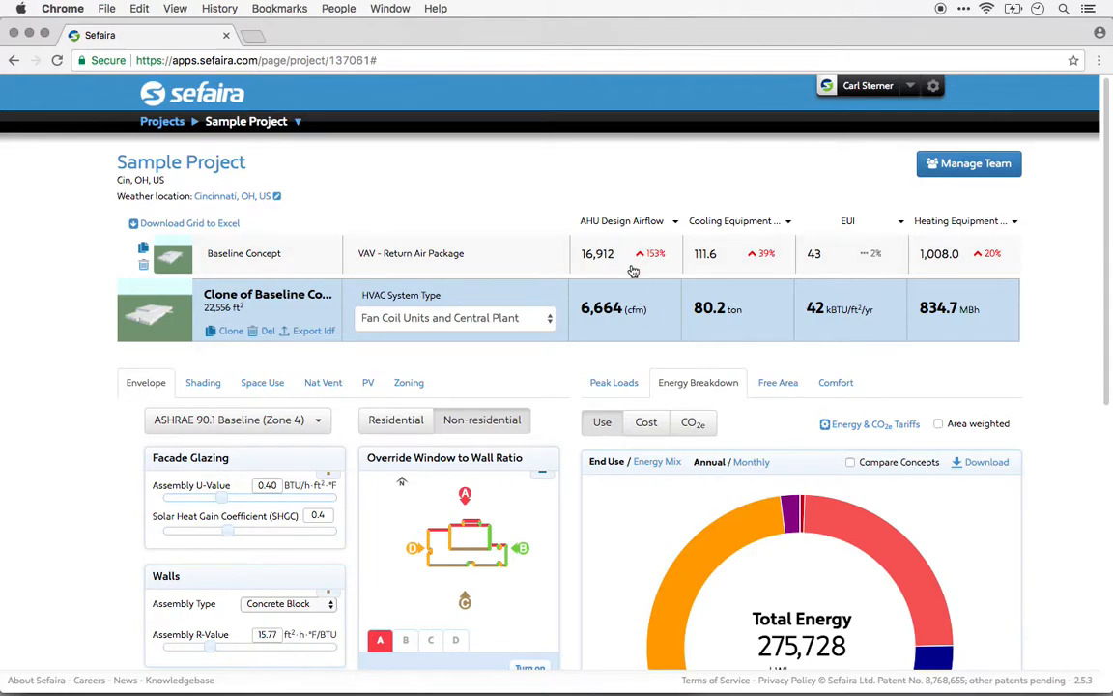
mouse_move(635, 263)
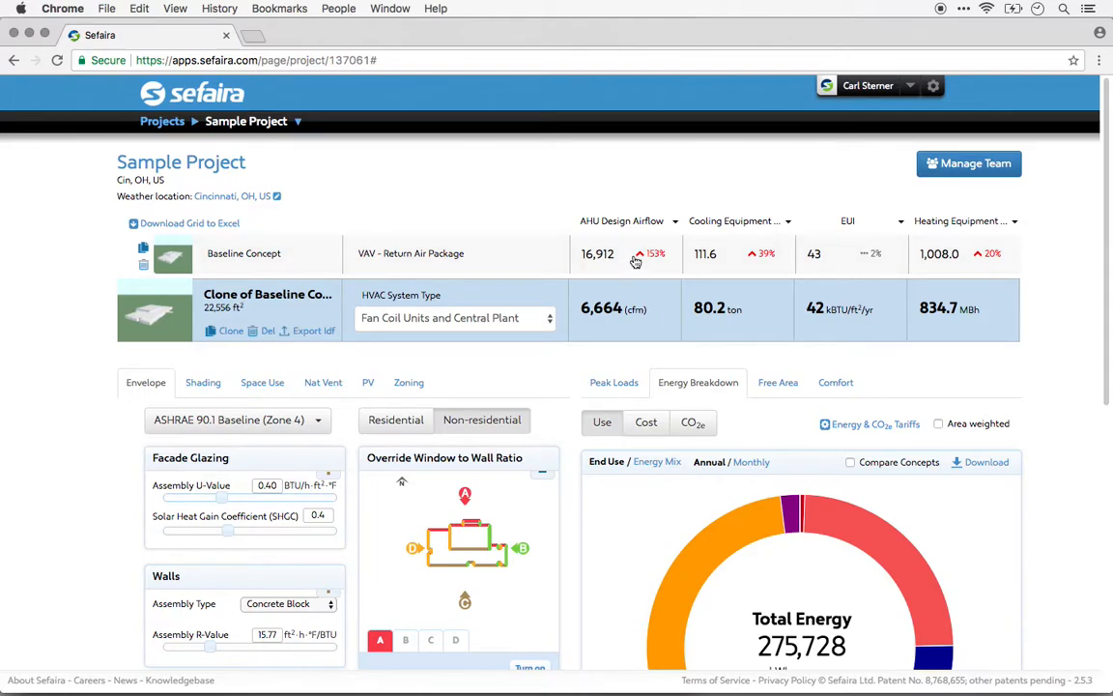
mouse_move(652, 375)
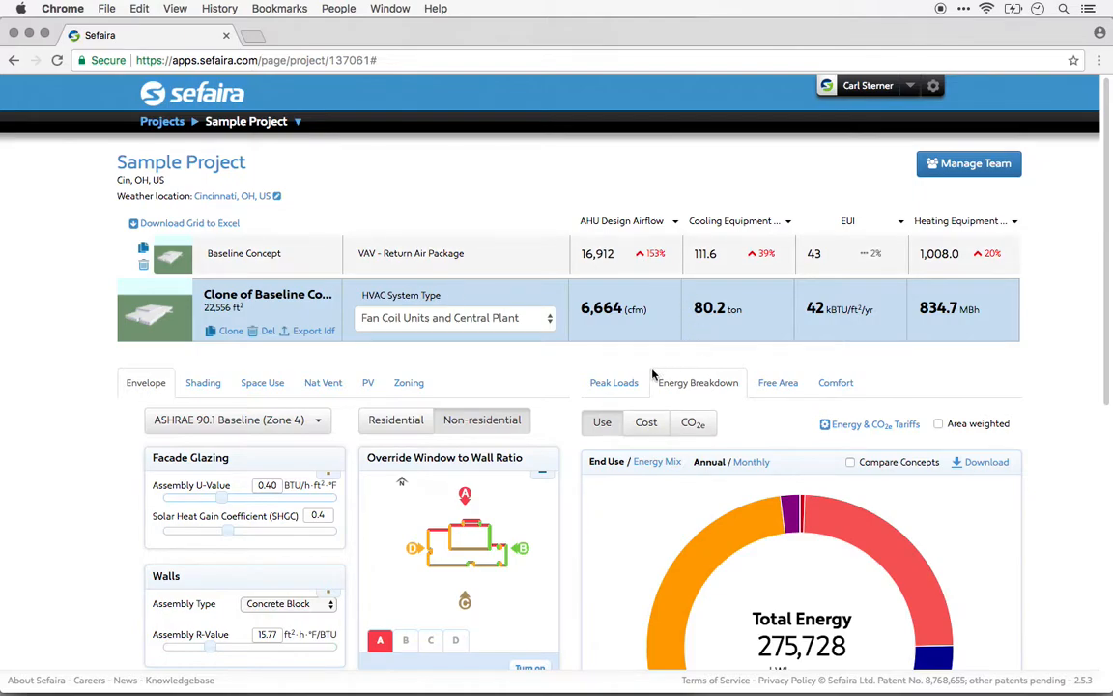
View the clone's heating and cooling peak loads, ending on cooling with P03 highest
click(614, 369)
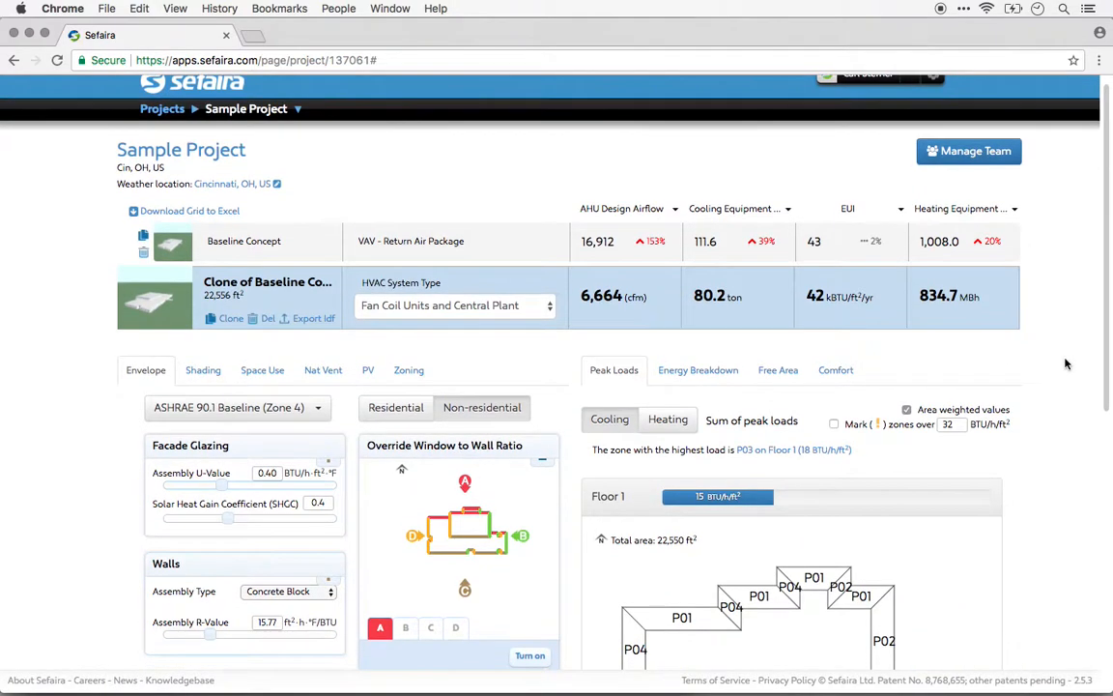
click(668, 404)
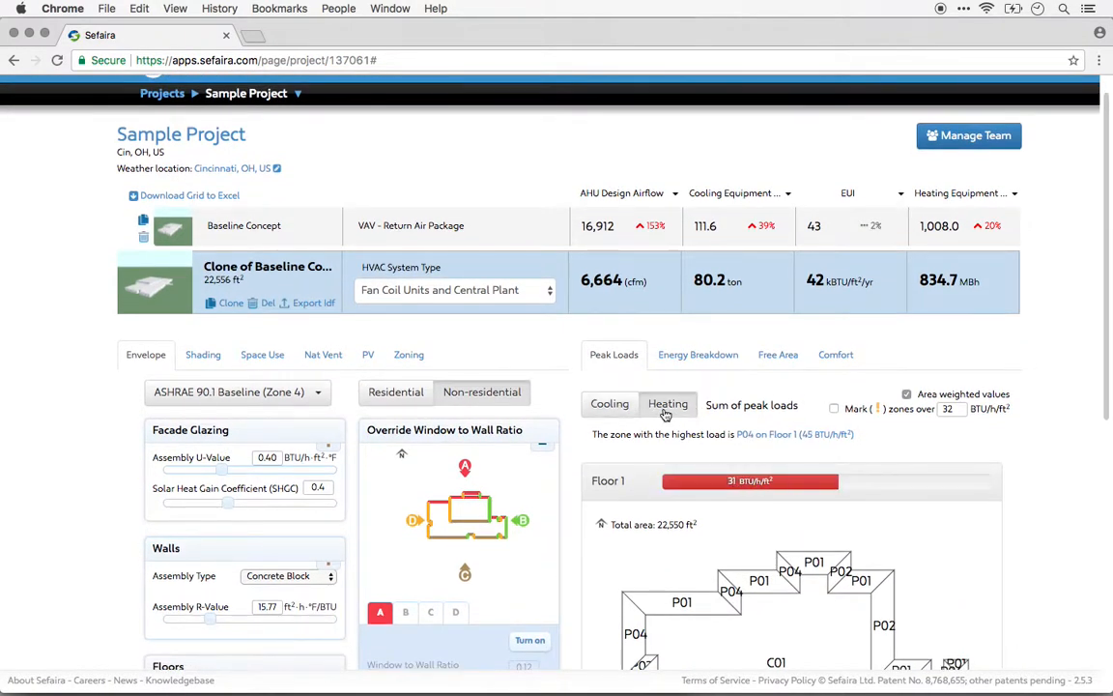
click(609, 404)
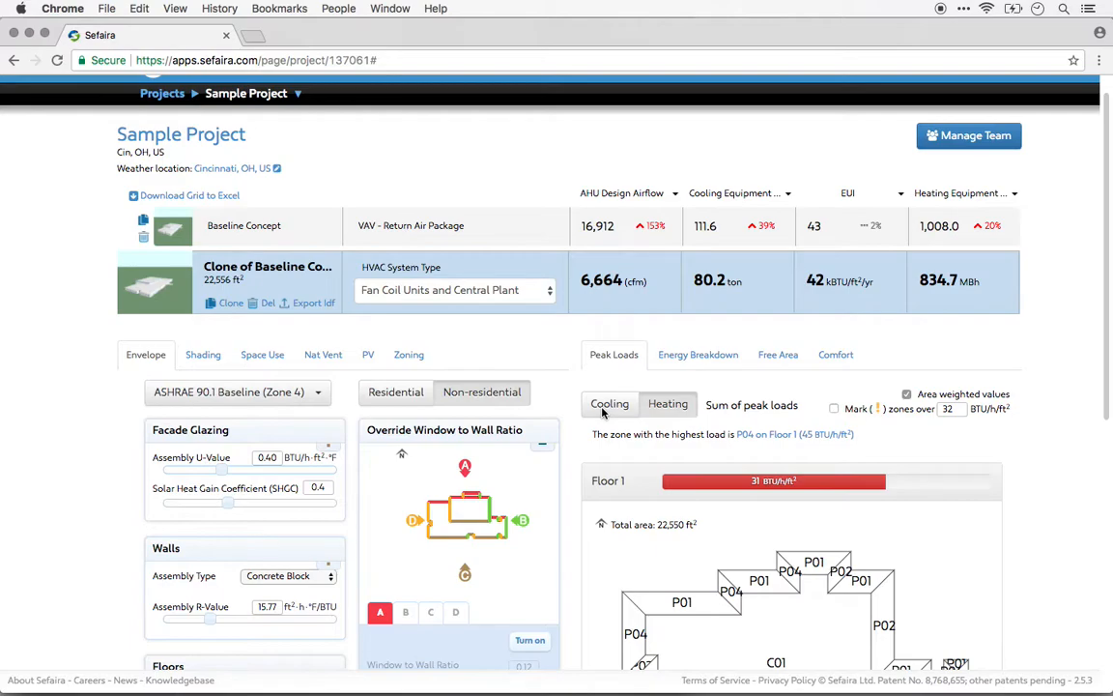
click(609, 404)
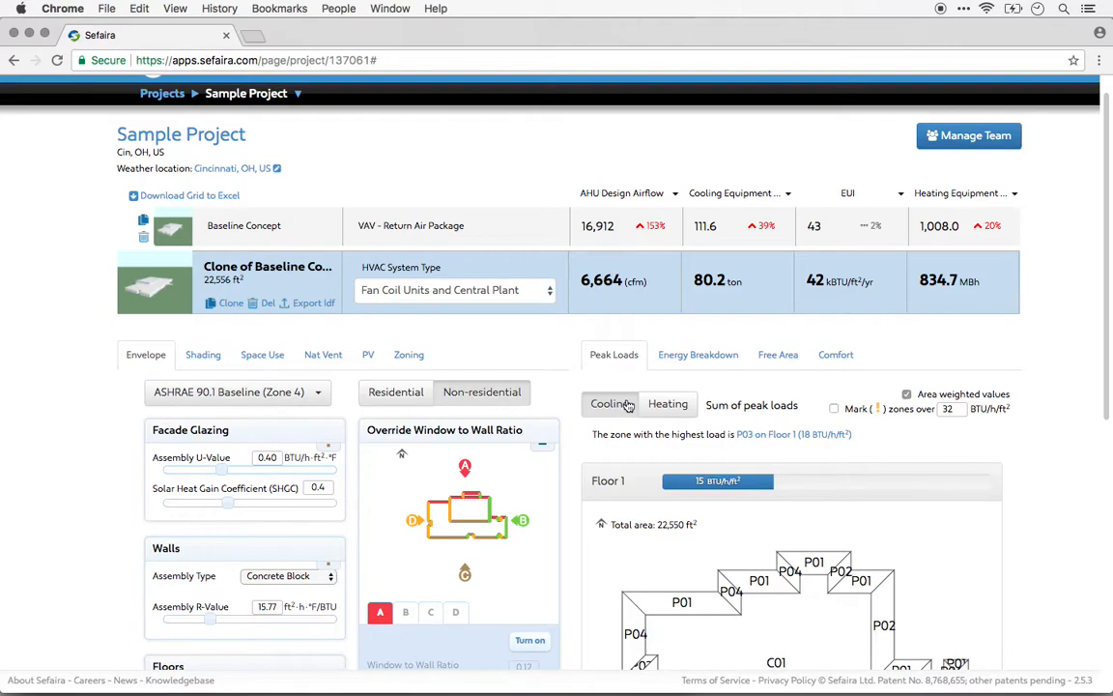
scroll(down, 3)
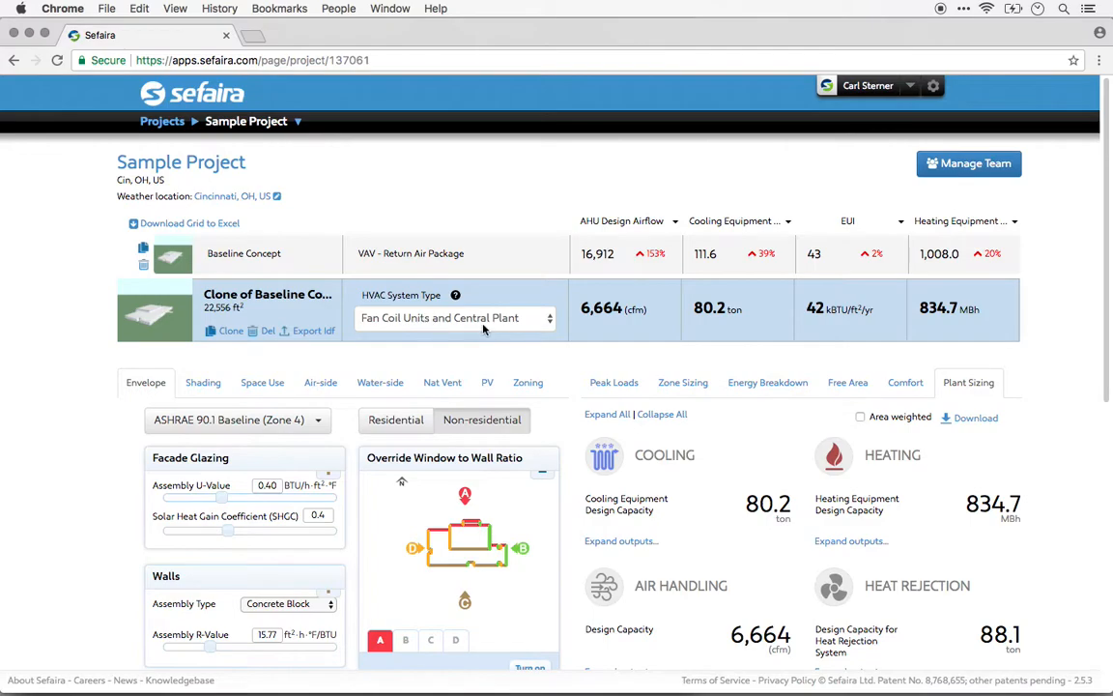
Review the clone's Envelope, Water-side and Air-side settings, including fan coil units
click(454, 318)
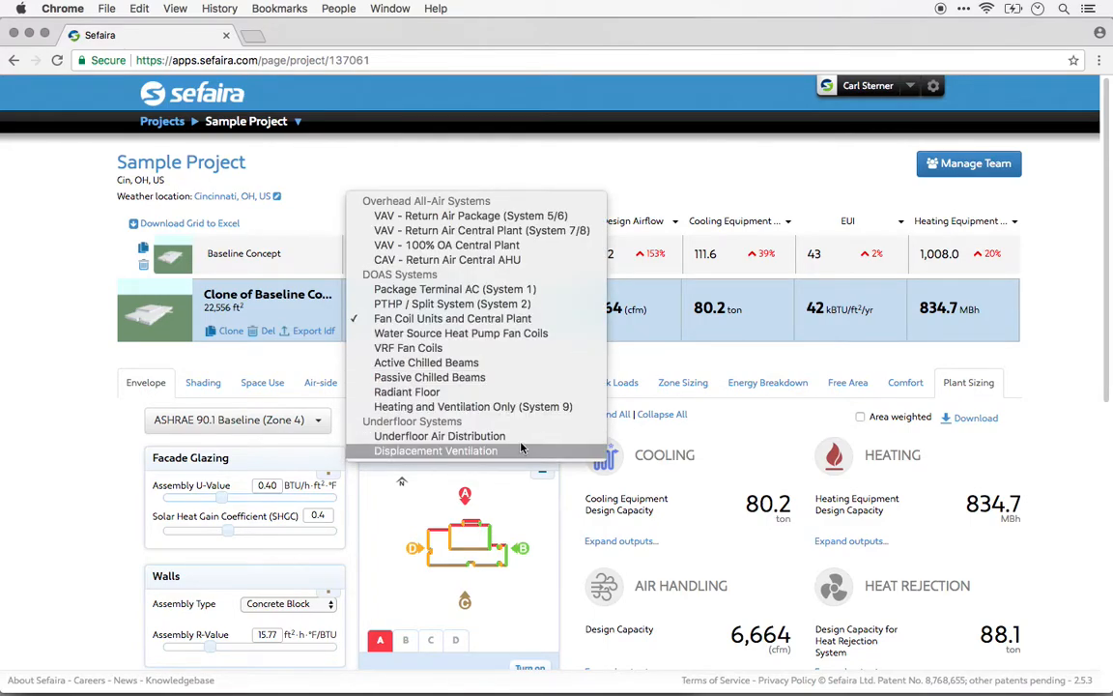
mouse_move(638, 186)
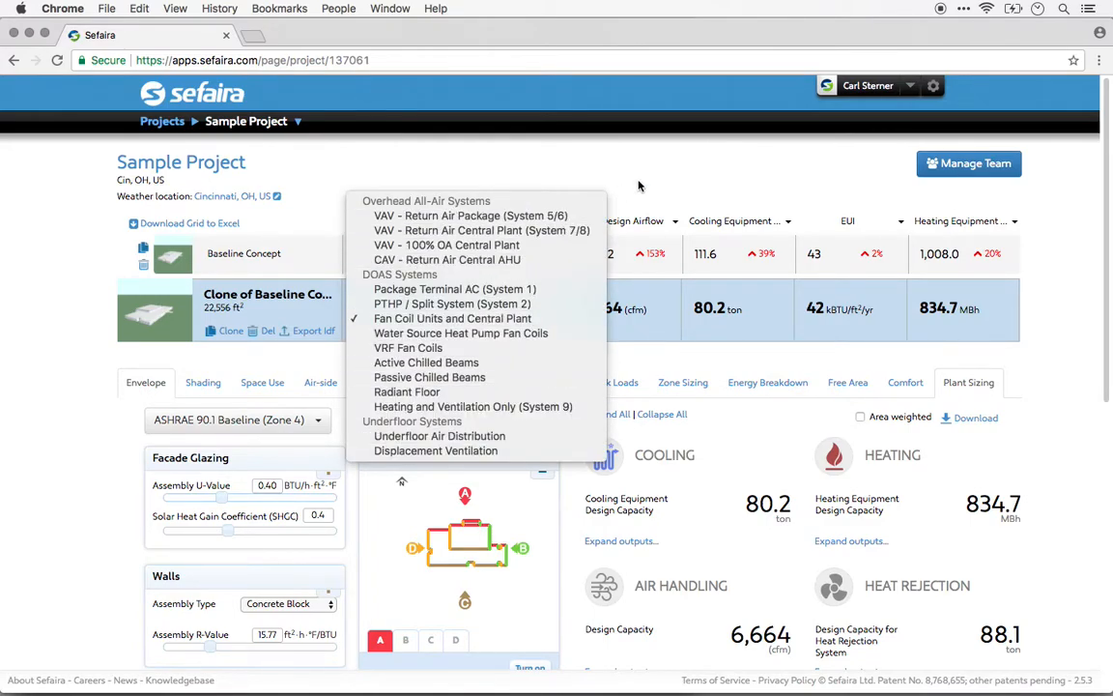
click(471, 216)
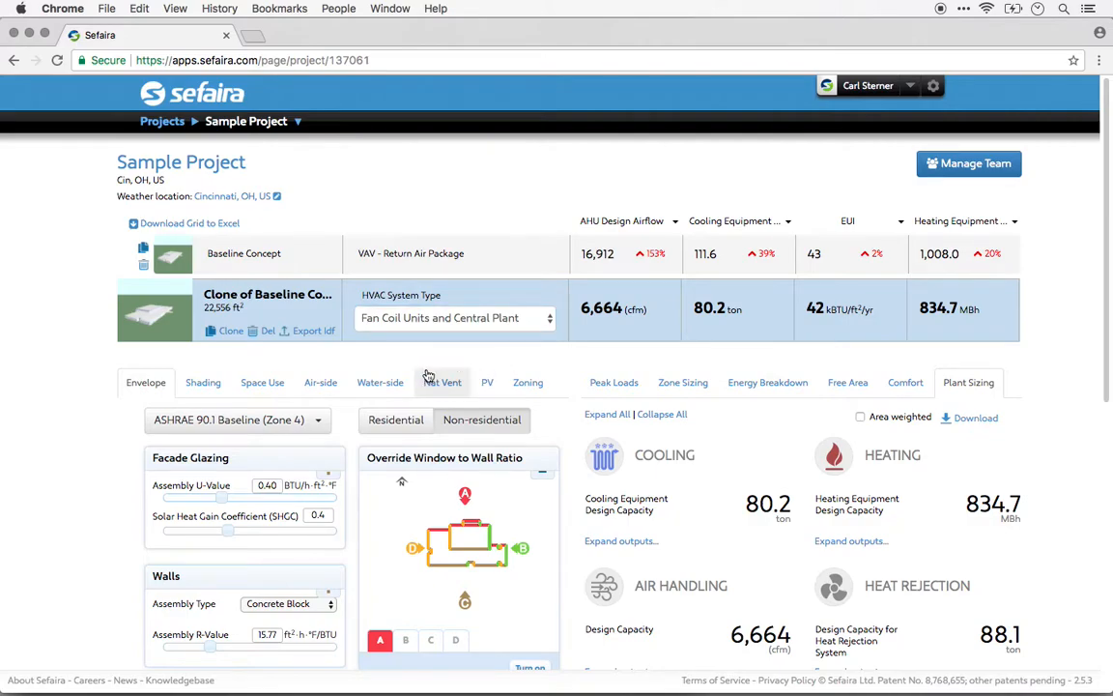
click(380, 381)
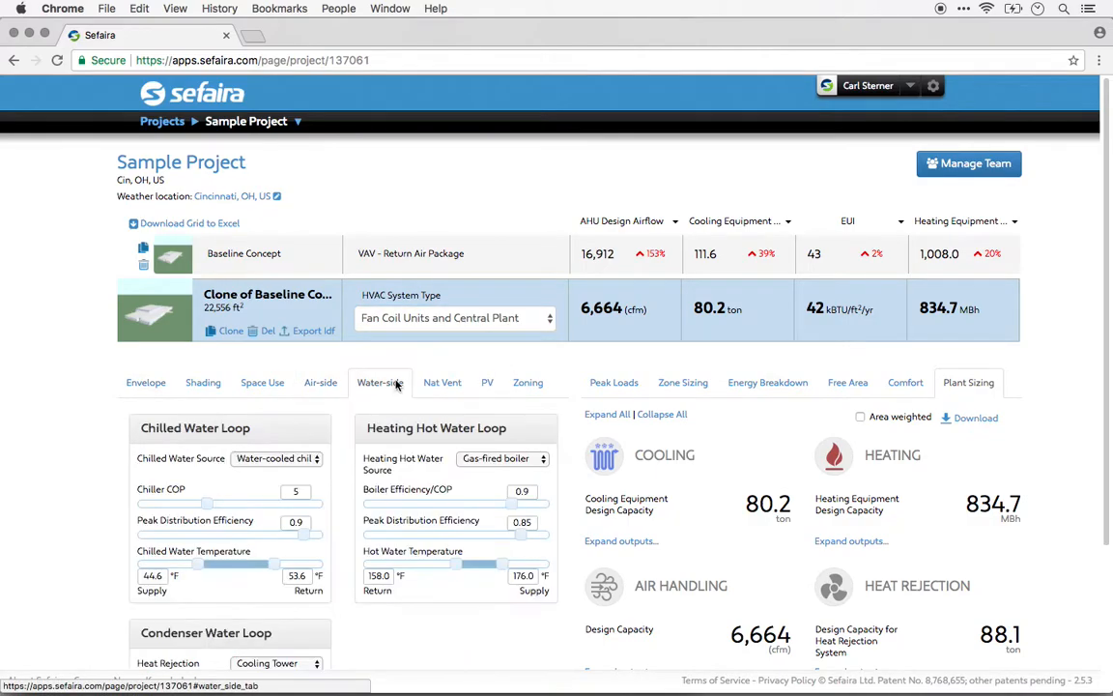
click(320, 381)
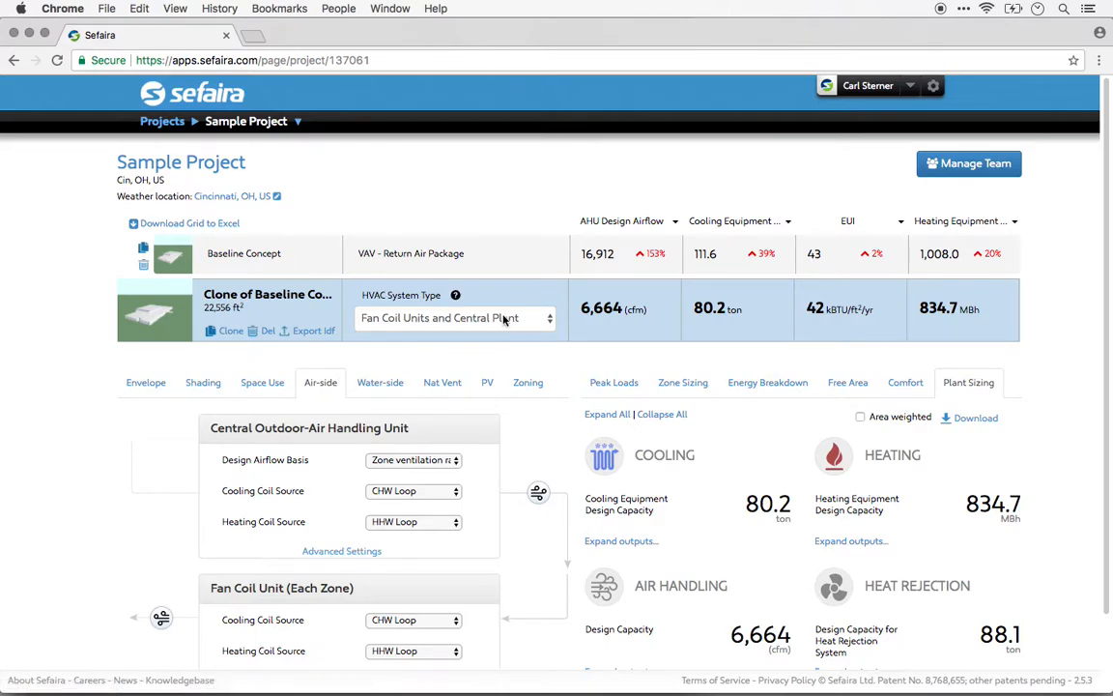
click(454, 318)
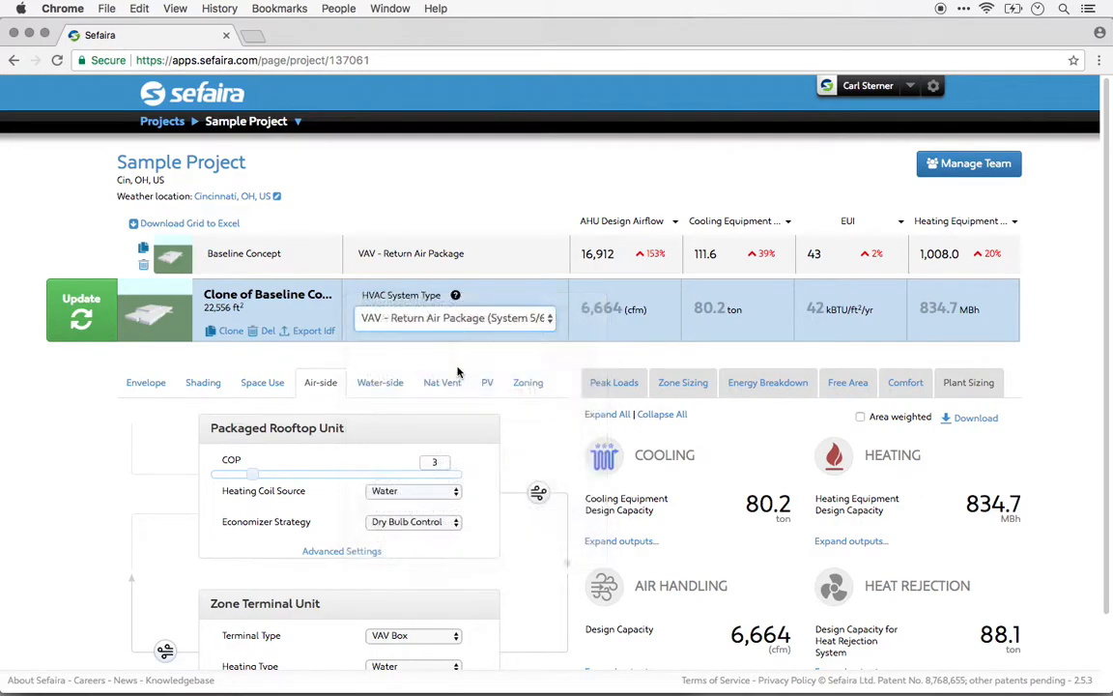
Set the clone back to Fan Coil Units and Central Plant under DOAS Systems
click(454, 317)
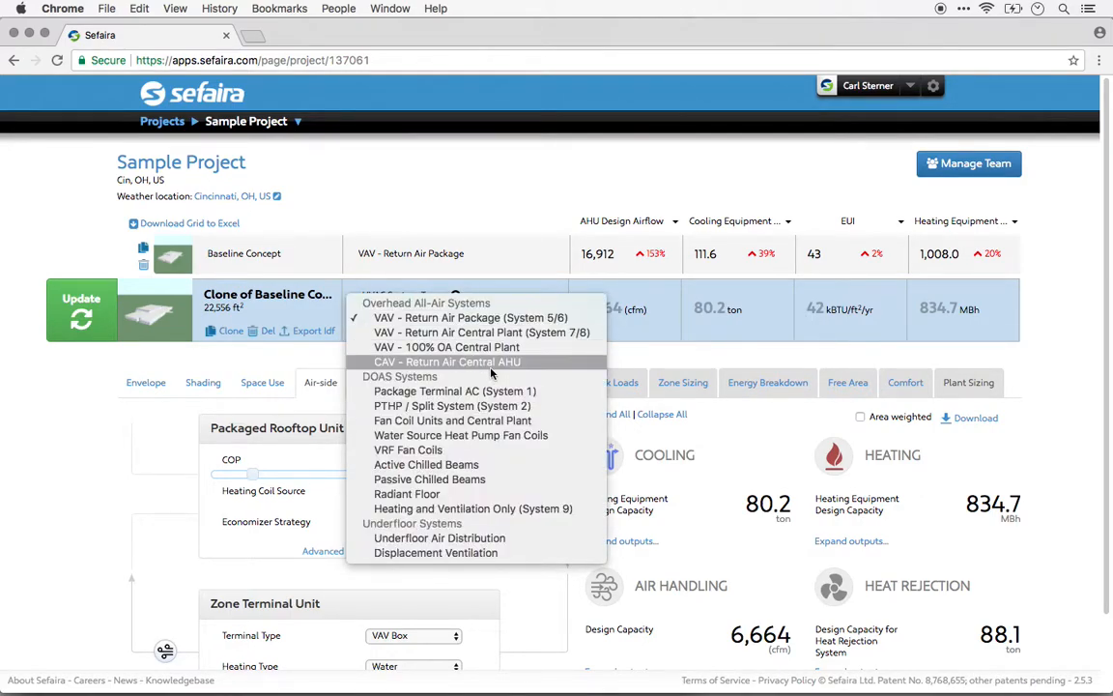
click(452, 419)
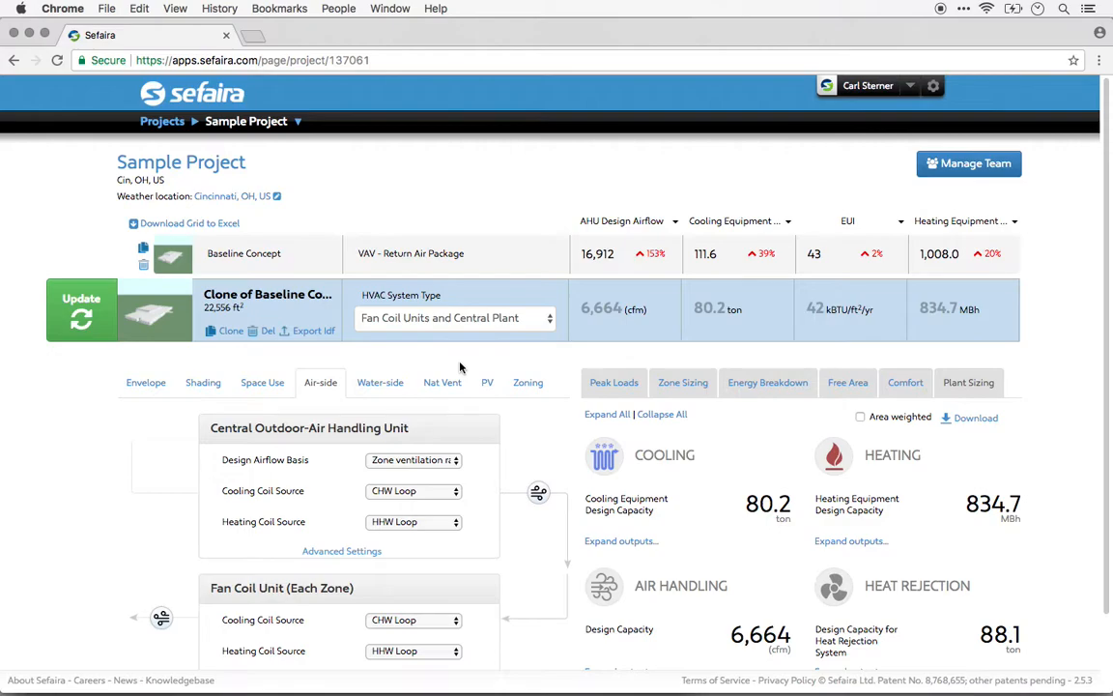
mouse_move(435, 363)
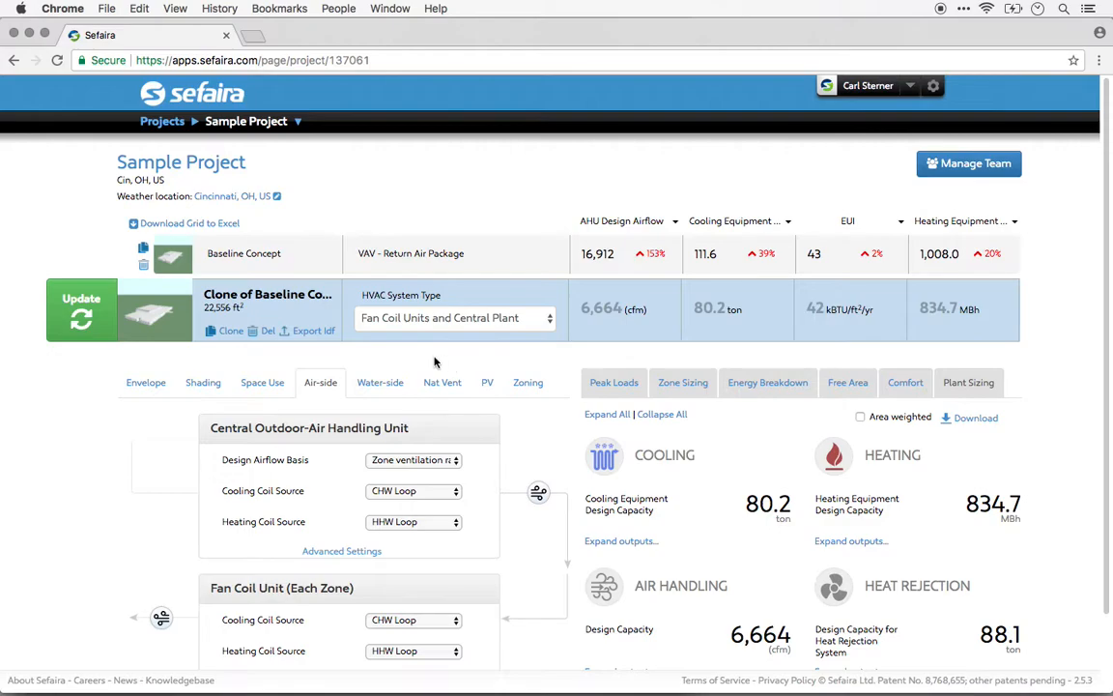
mouse_move(430, 353)
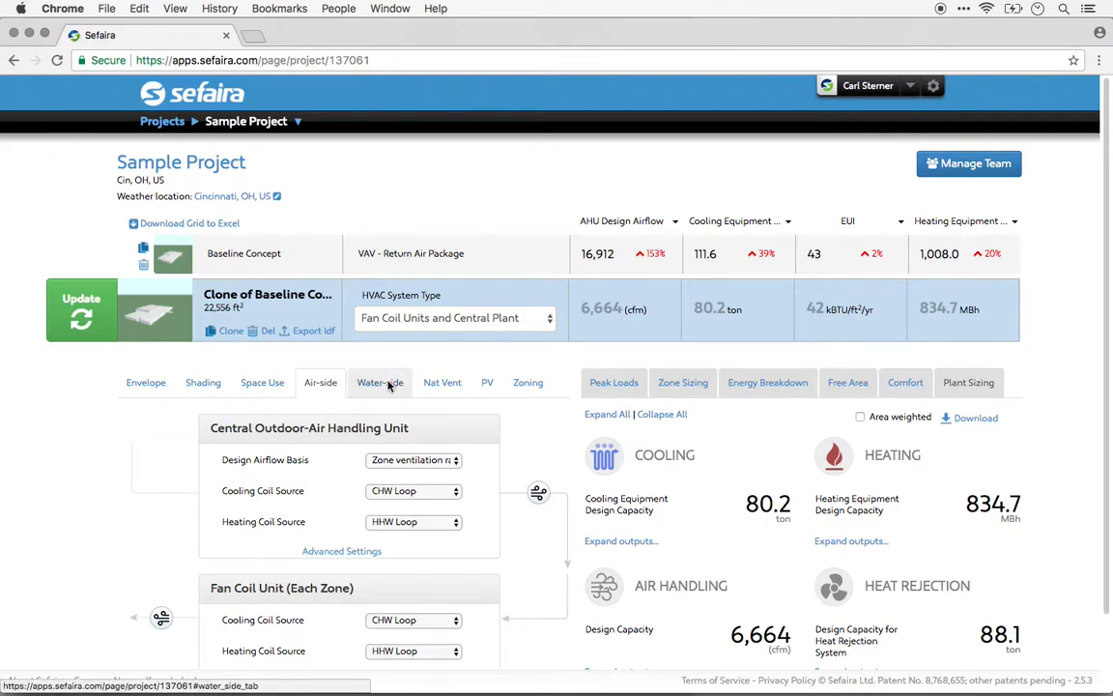
Raise the clone's Chiller COP on the Water-side tab to 20
click(379, 382)
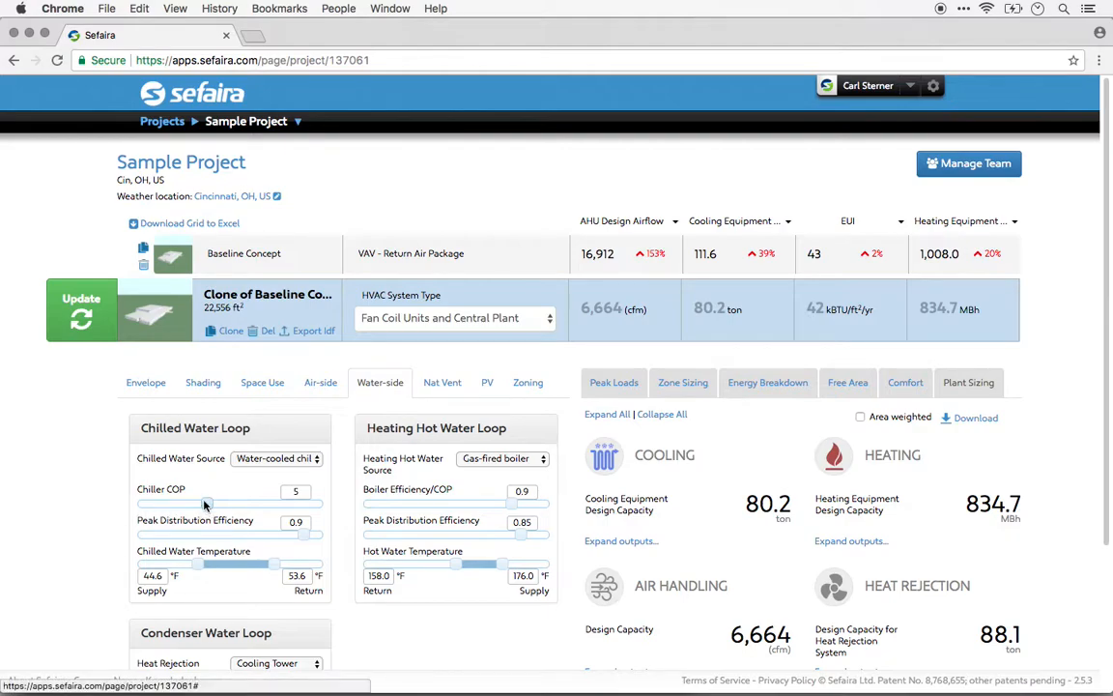
drag(207, 503, 249, 503)
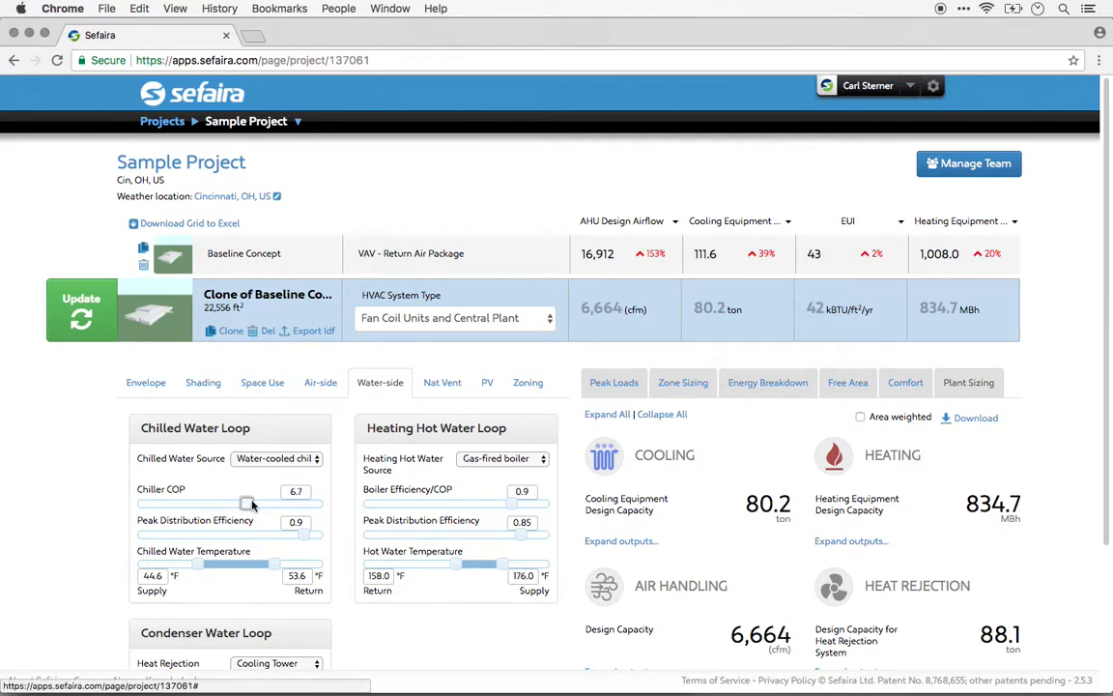
drag(243, 503, 324, 502)
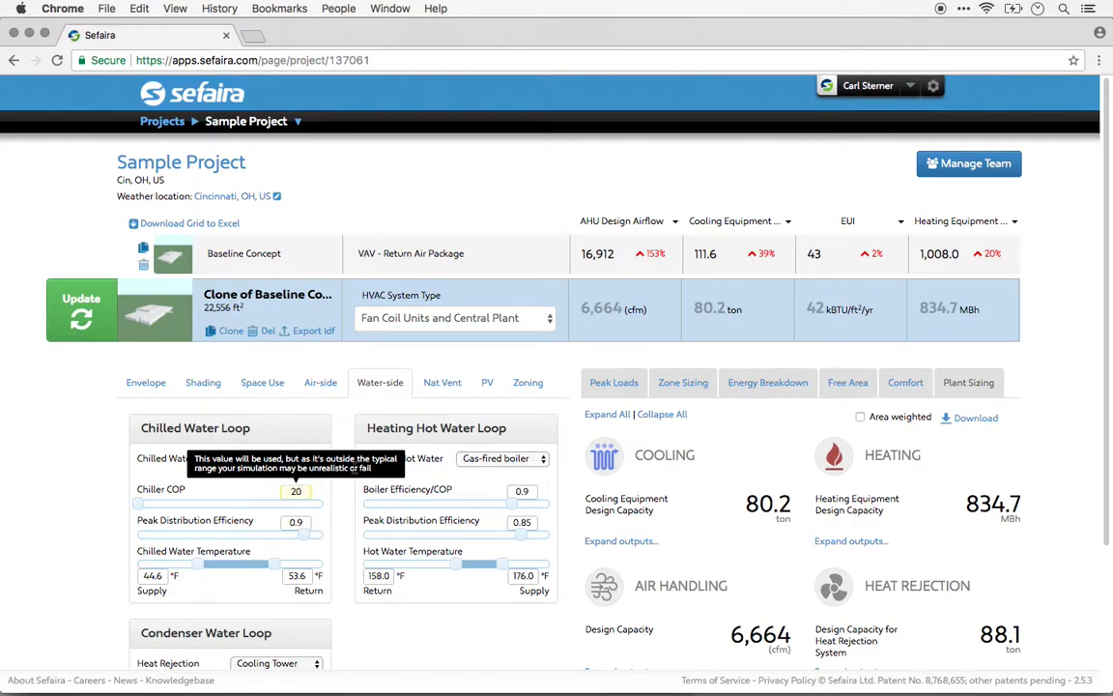
mouse_move(301, 486)
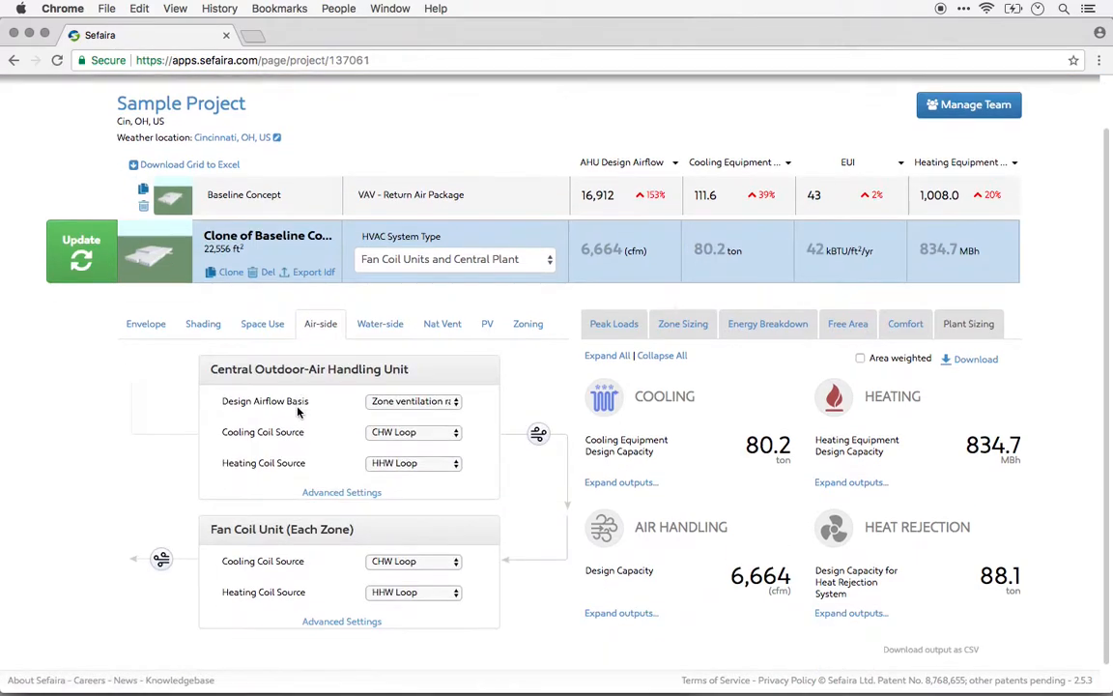
Expand outdoor-air unit advanced settings and view DOAS supply air dewpoint range 5.0–55.4 °F
scroll(down, 3)
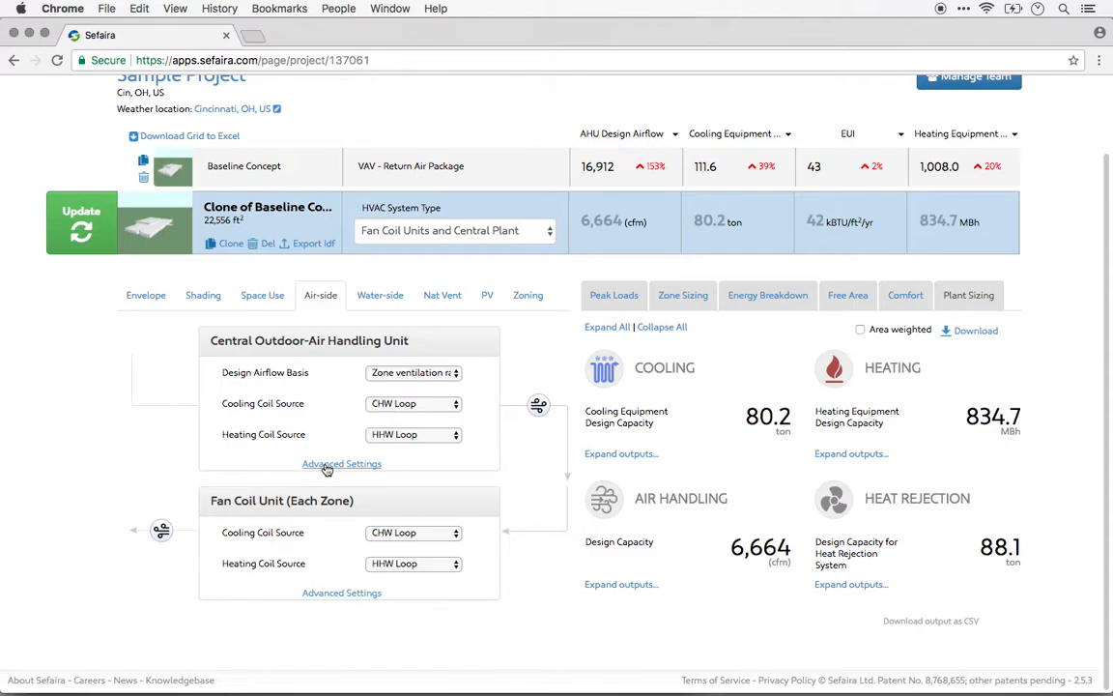
click(342, 463)
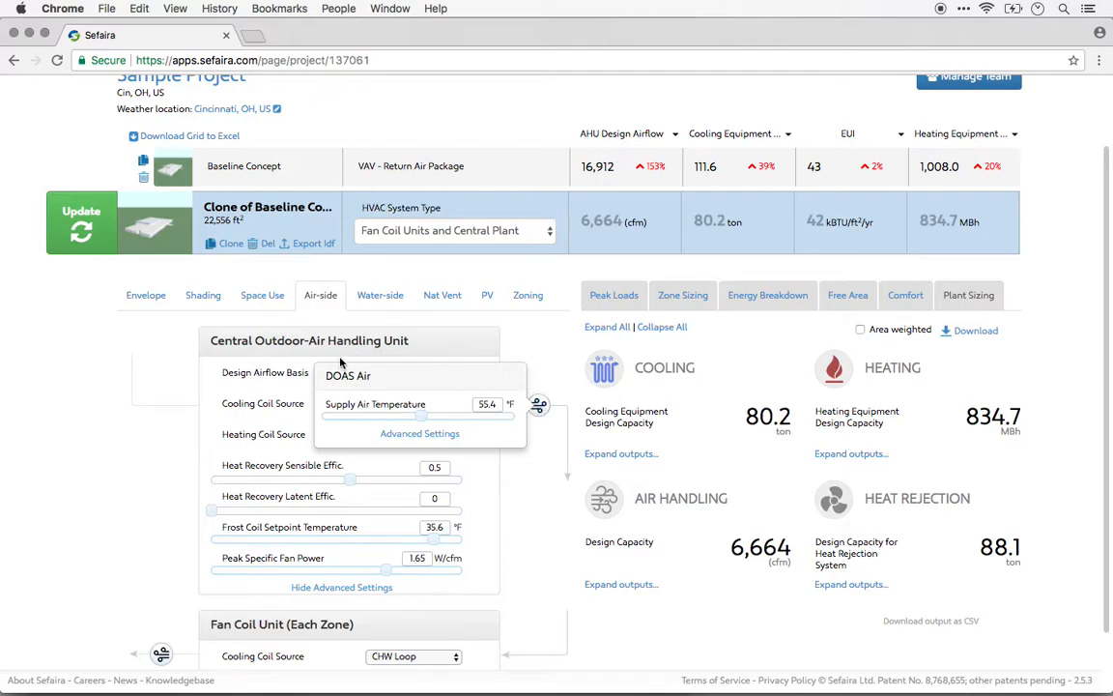
mouse_move(412, 449)
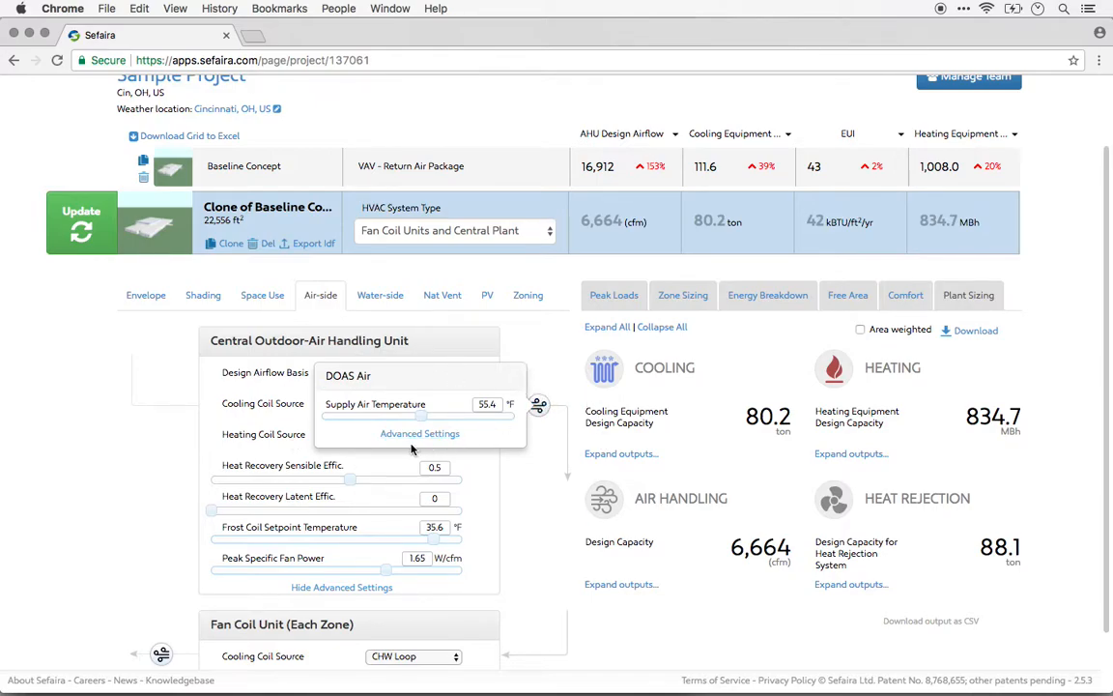
click(419, 433)
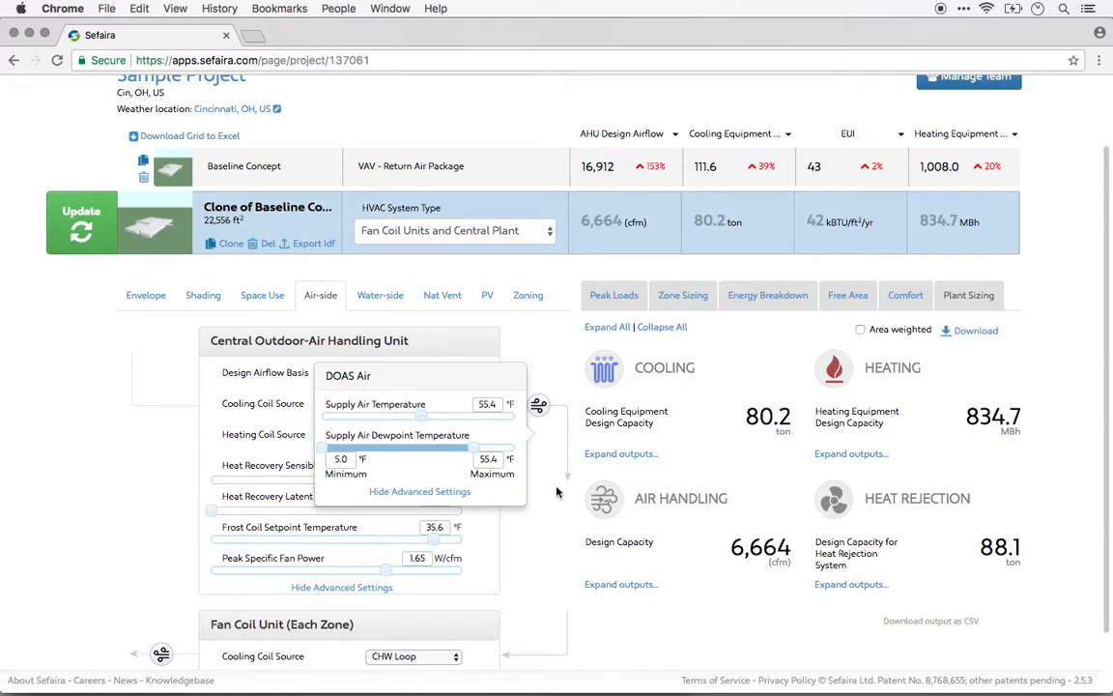
mouse_move(546, 546)
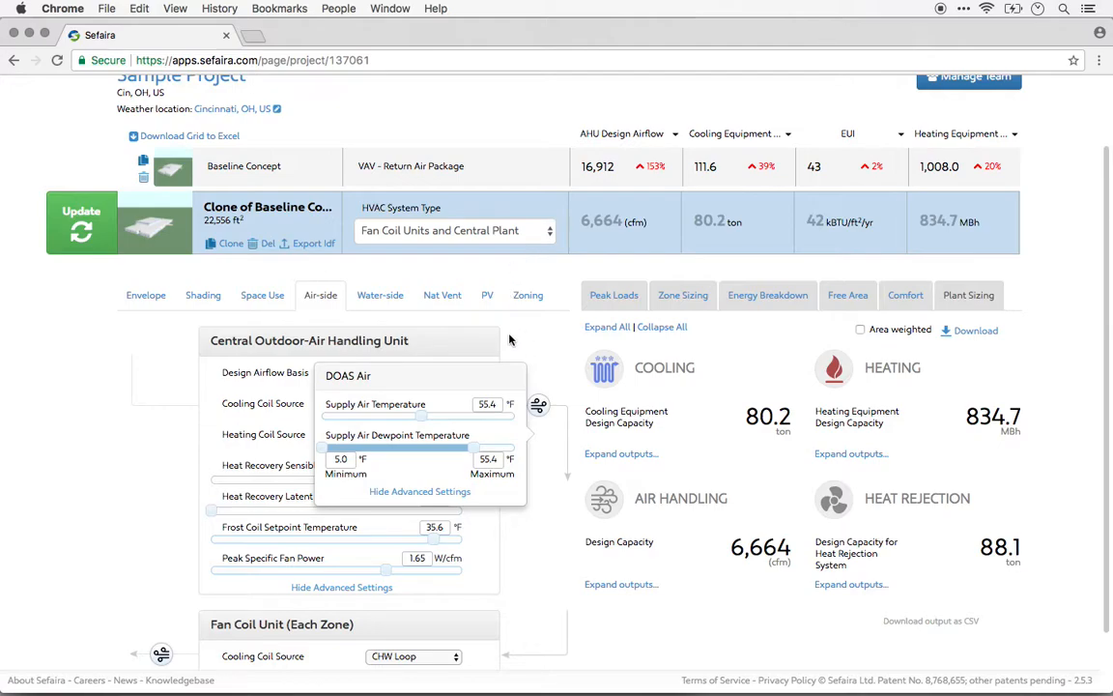
mouse_move(861, 481)
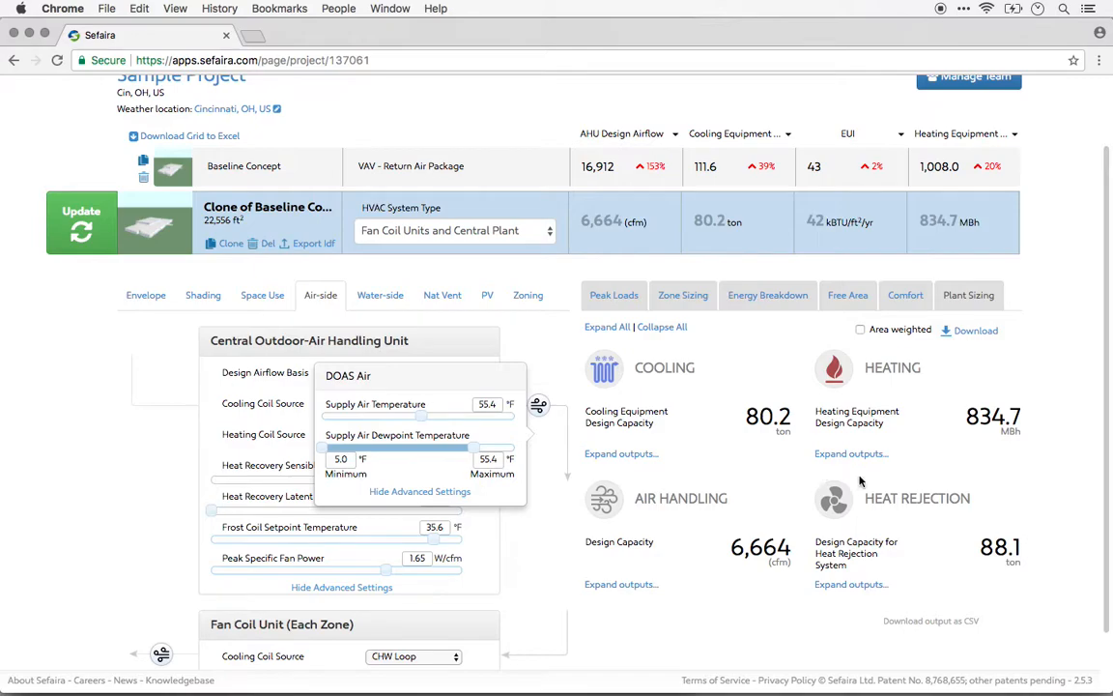
mouse_move(957, 361)
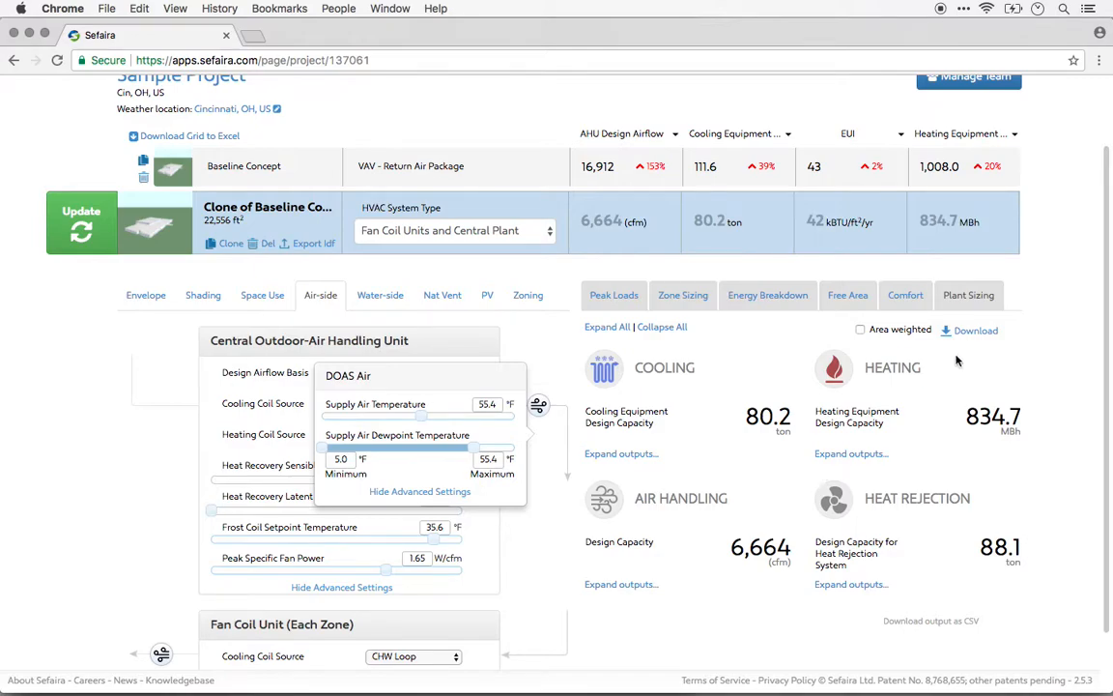
mouse_move(733, 331)
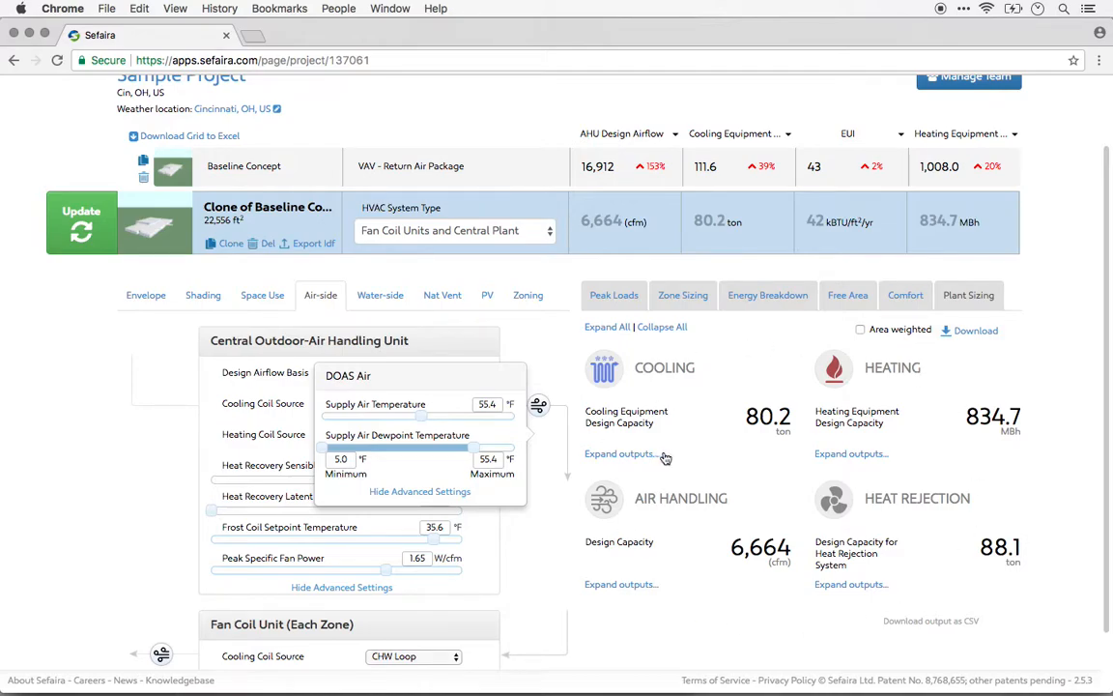
mouse_move(517, 339)
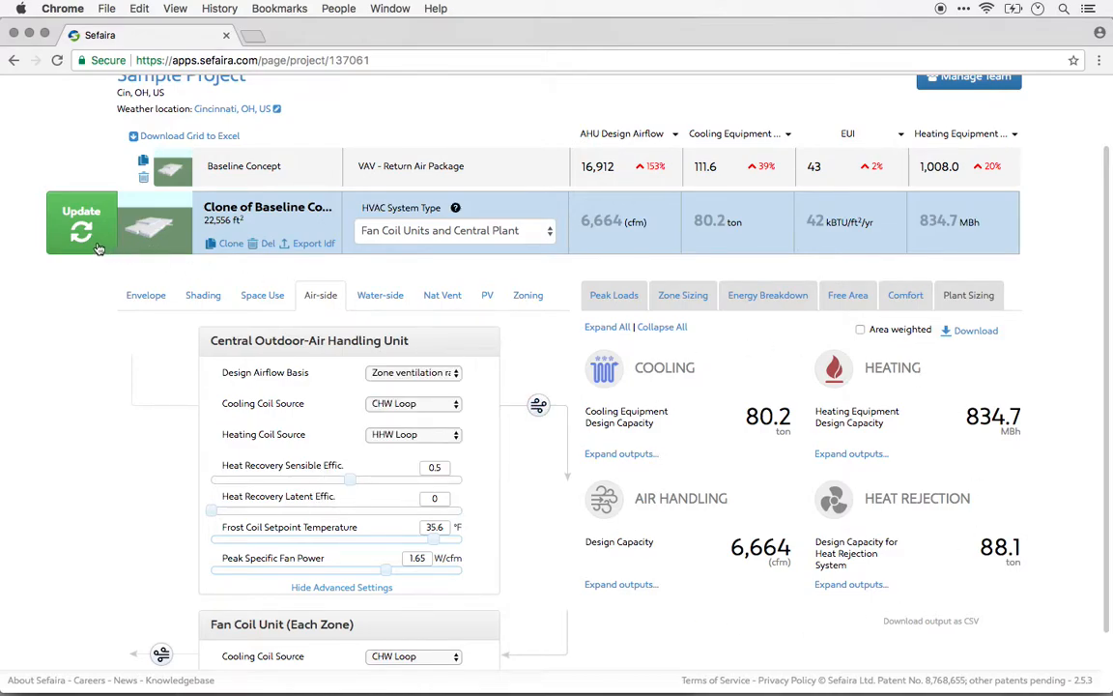
Rerun the clone's simulation, then dismiss the HVAC System Type tooltip
click(81, 222)
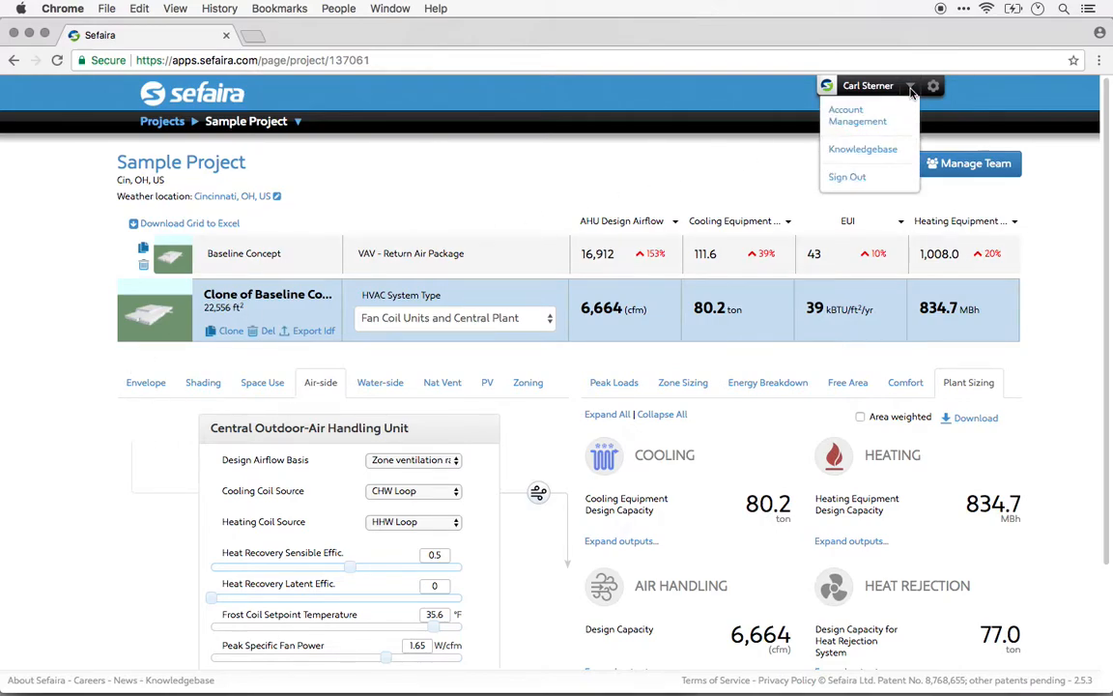
mouse_move(857, 114)
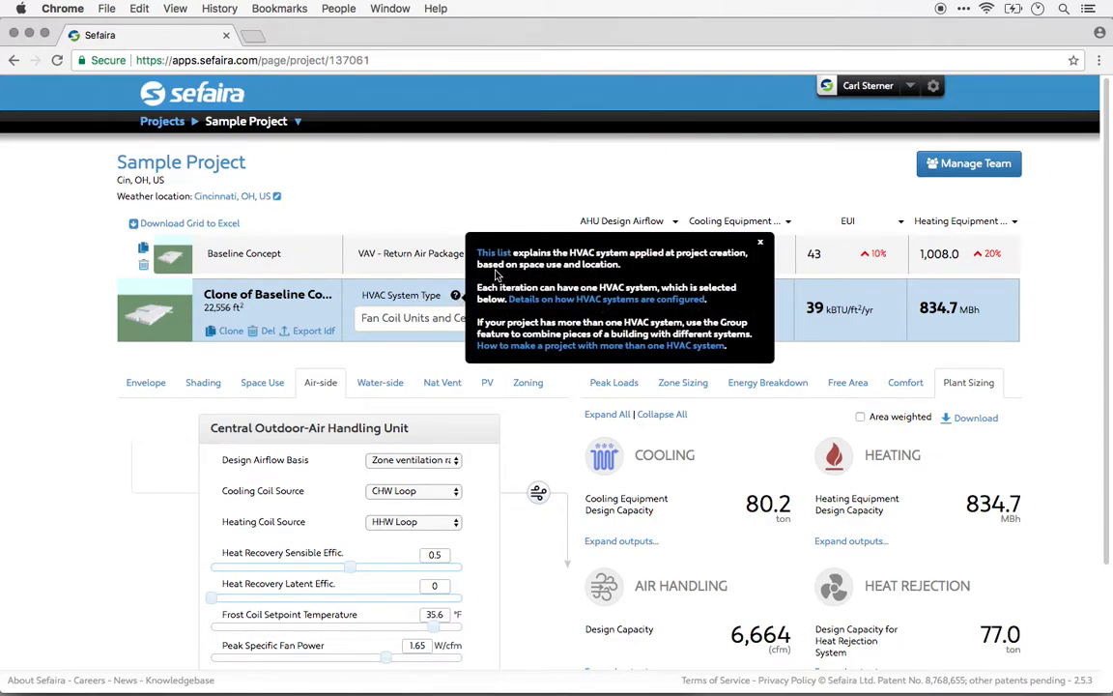
click(761, 241)
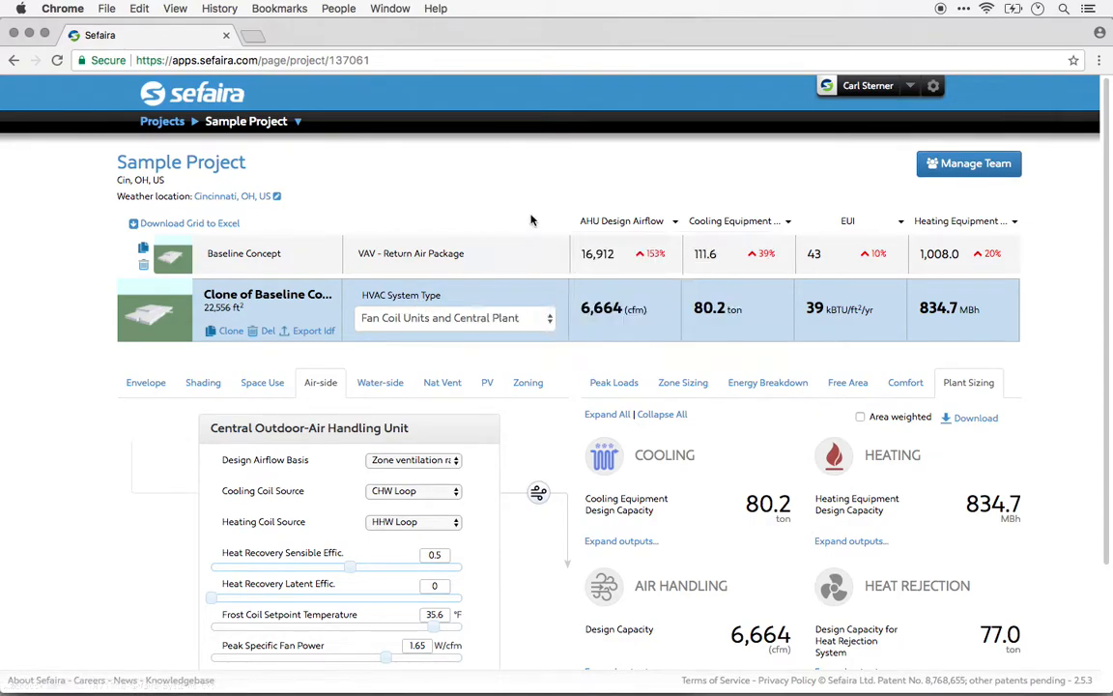